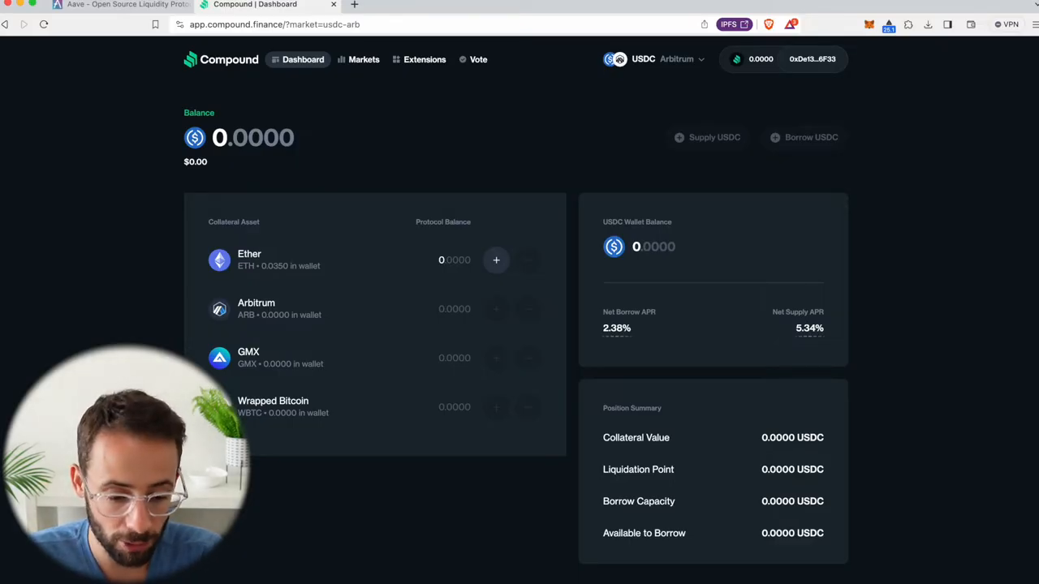
mouse_move(799, 73)
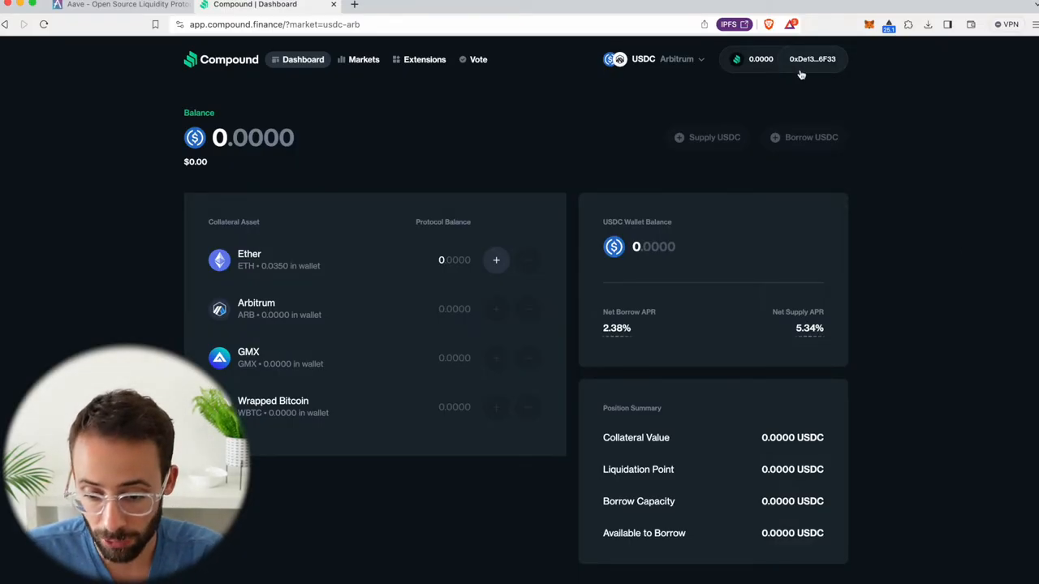
- Browse the available networks and markets from the market selector
click(799, 59)
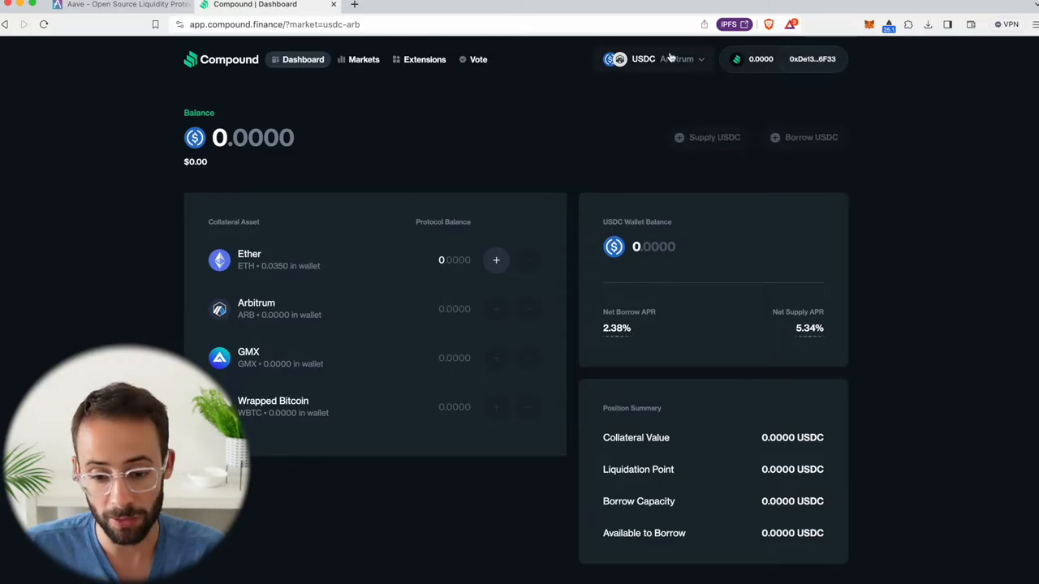
click(656, 59)
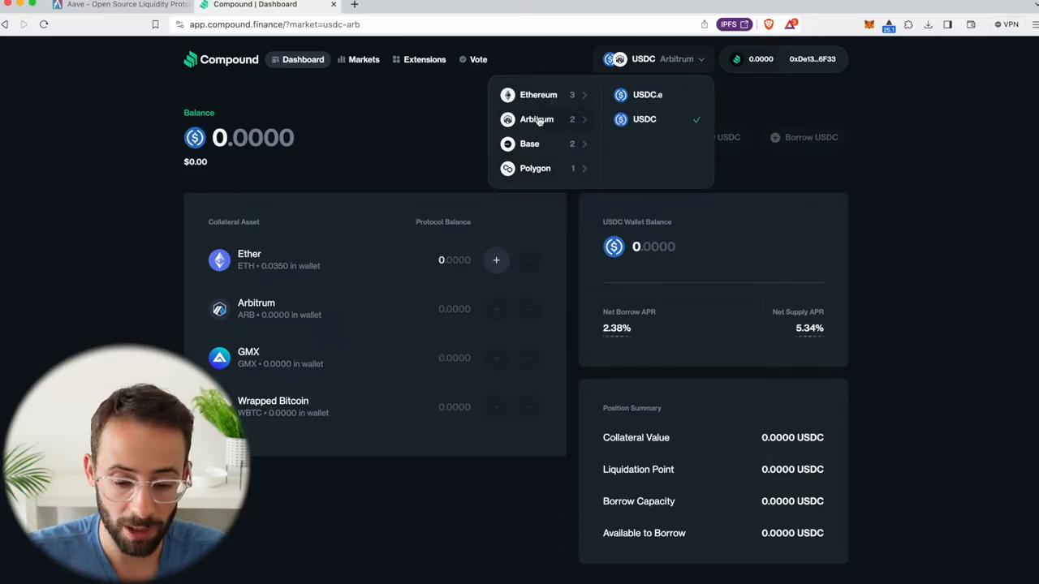
mouse_move(414, 154)
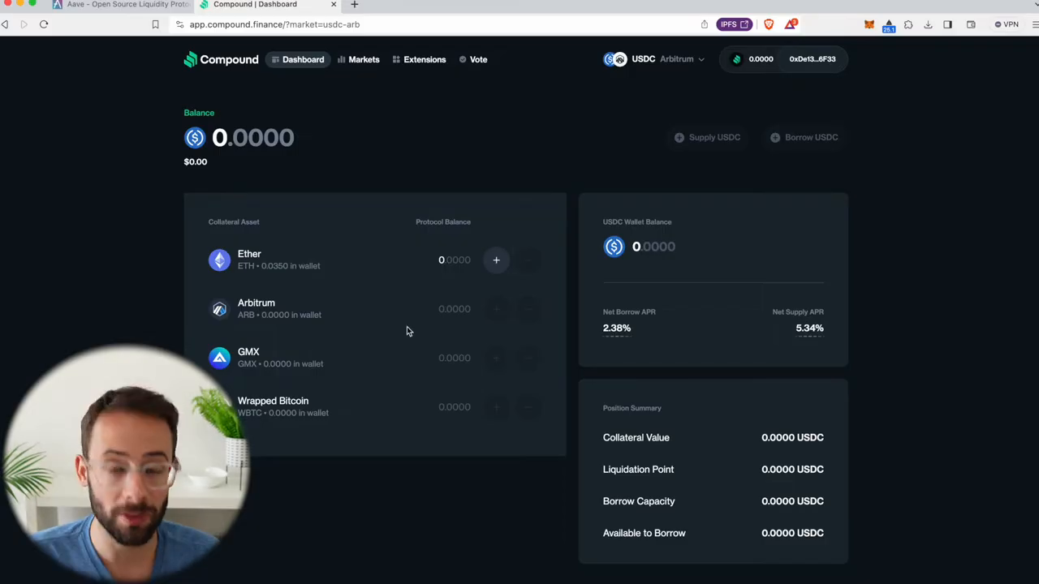
mouse_move(339, 240)
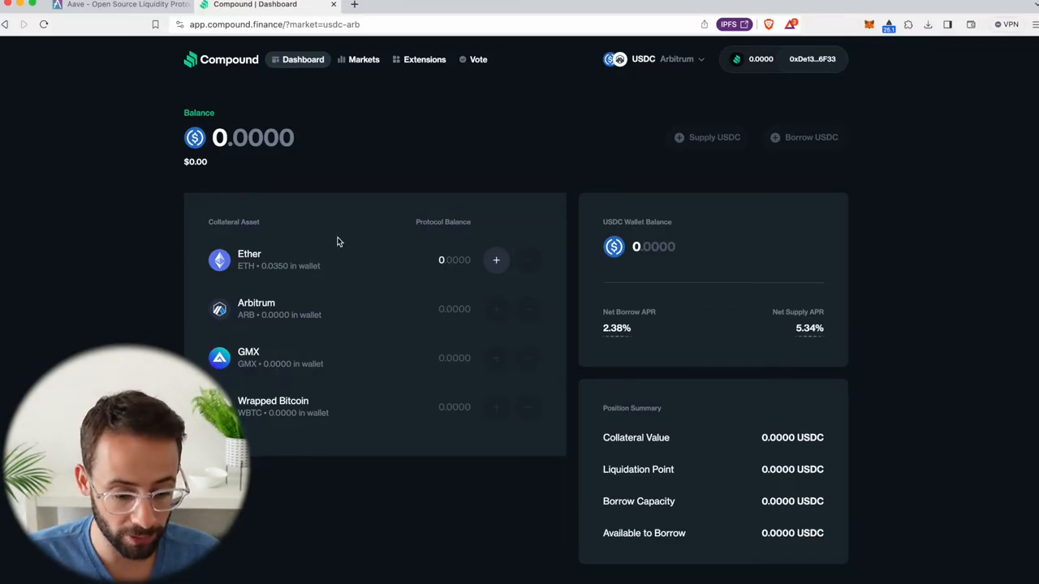
mouse_move(190, 328)
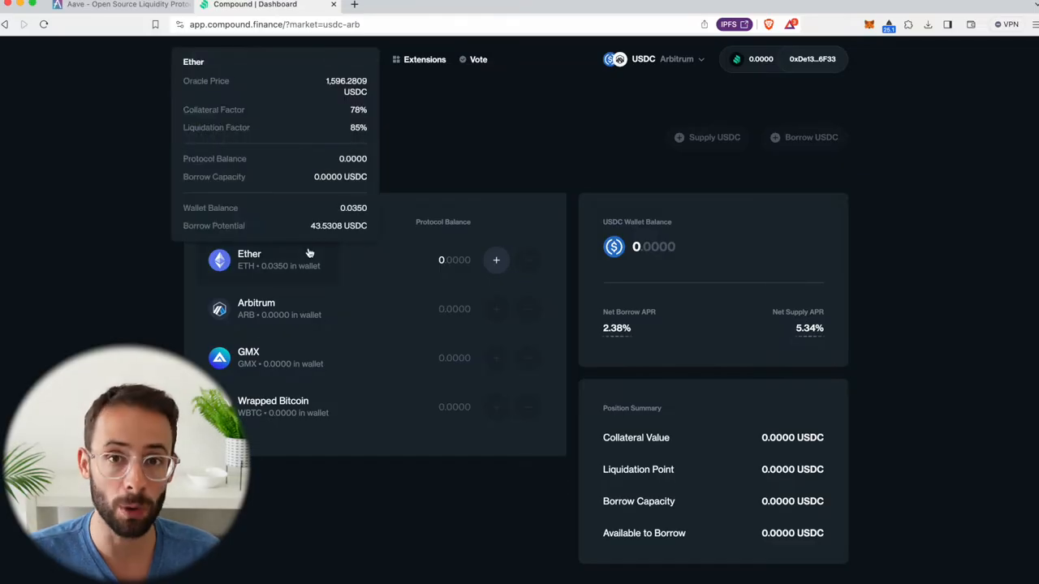
mouse_move(162, 278)
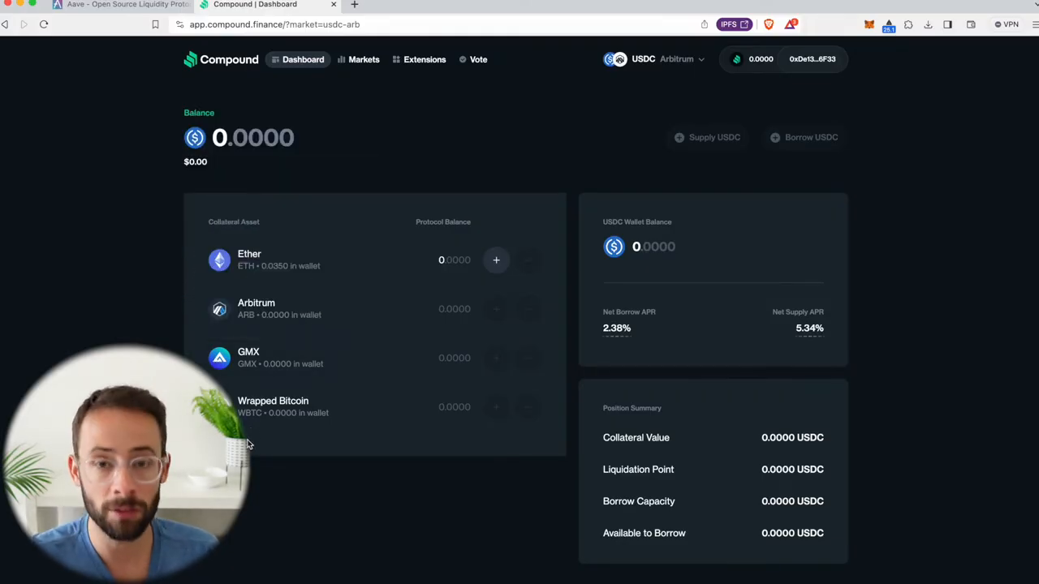
mouse_move(669, 215)
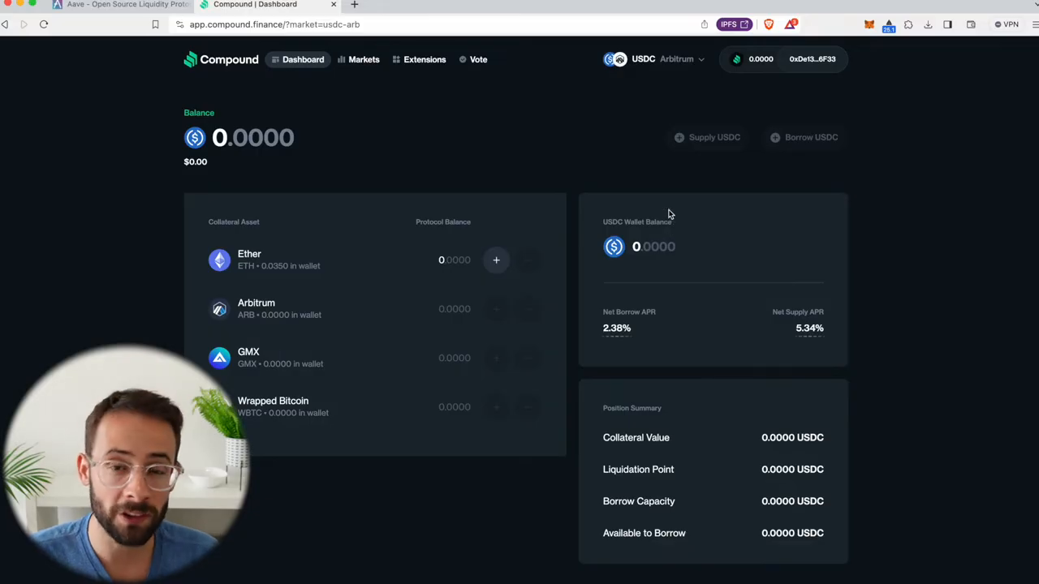
mouse_move(717, 265)
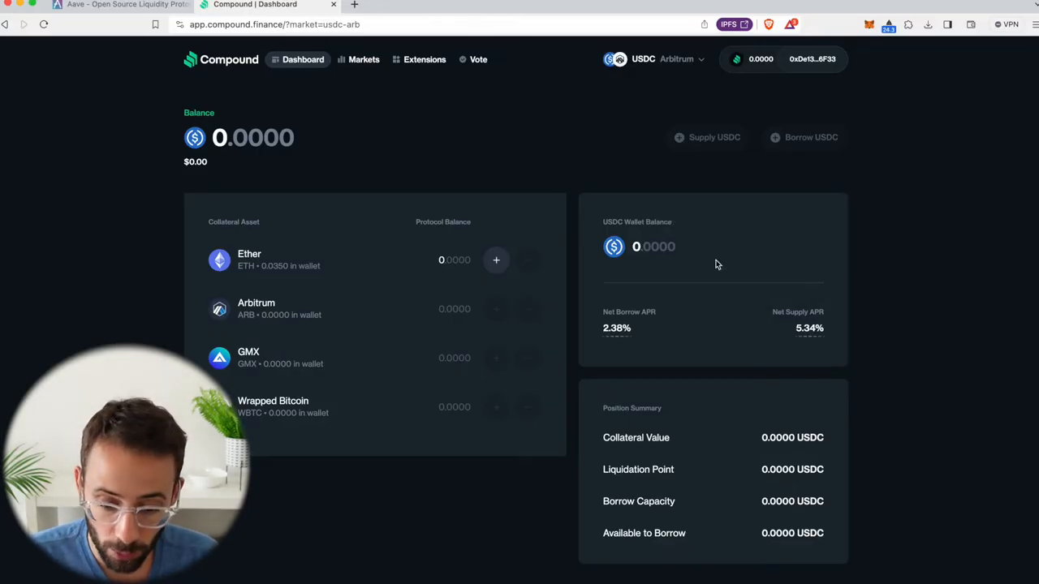
mouse_move(874, 198)
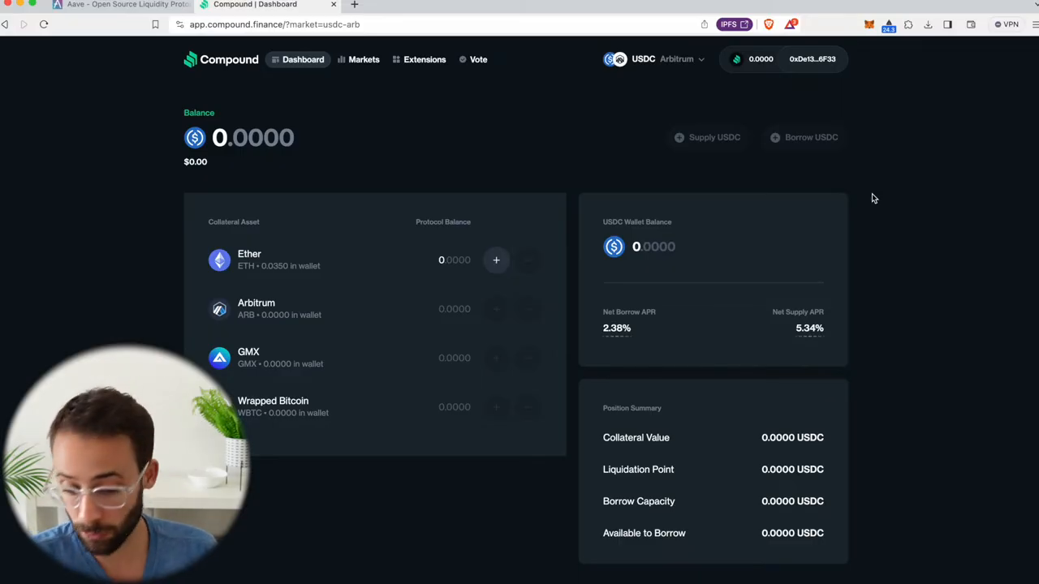
mouse_move(390, 254)
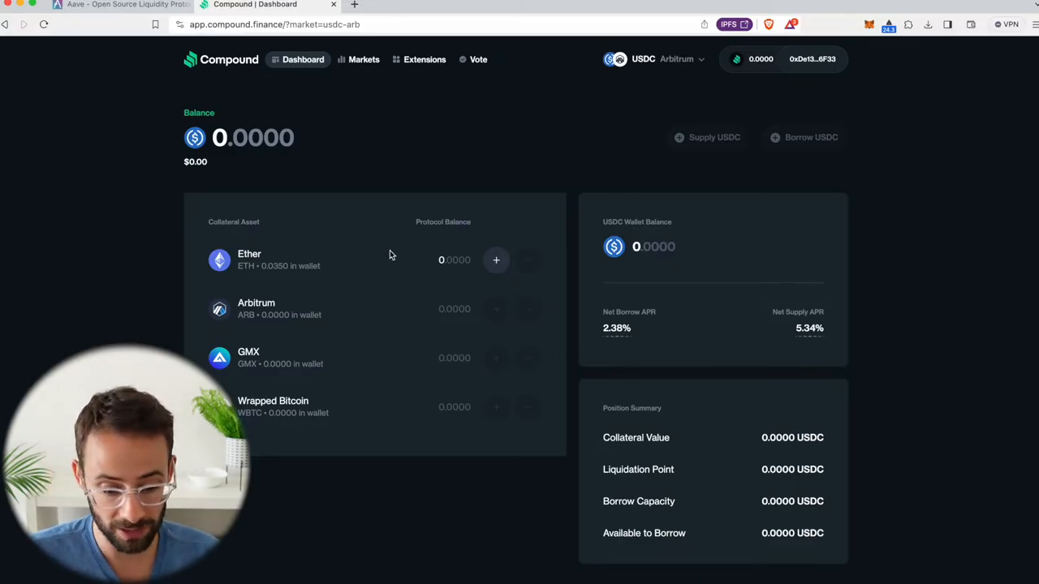
mouse_move(438, 260)
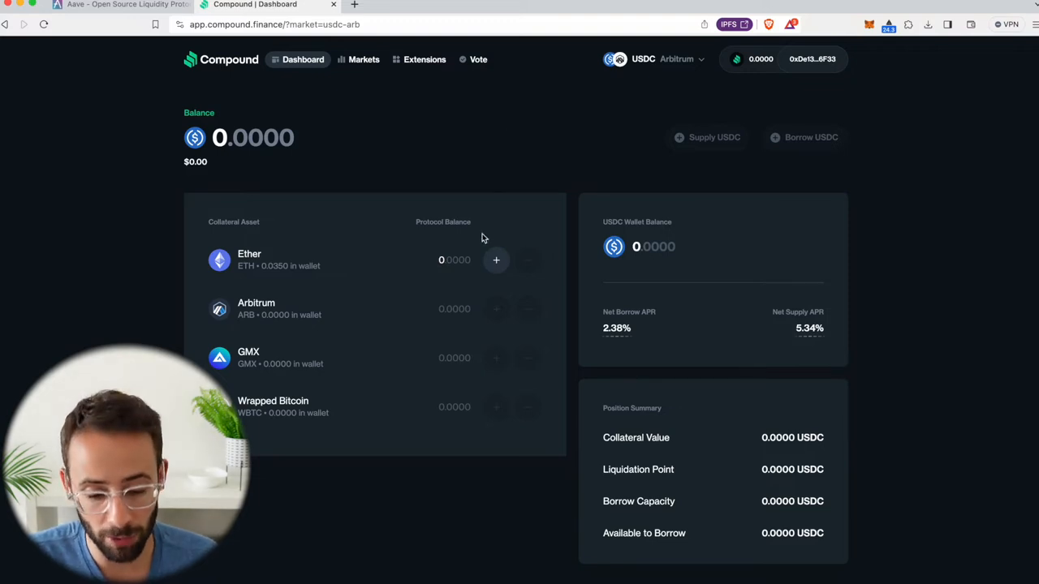
- Queue a 0.01 ETH collateral supply and review the projected 12.4386 USDC borrow capacity
click(497, 260)
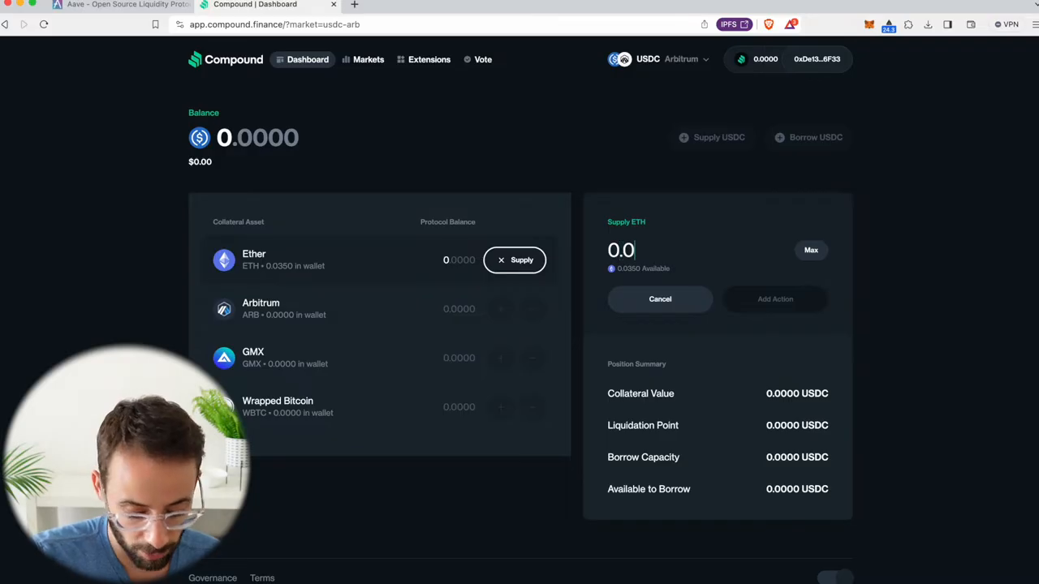
text(0.01)
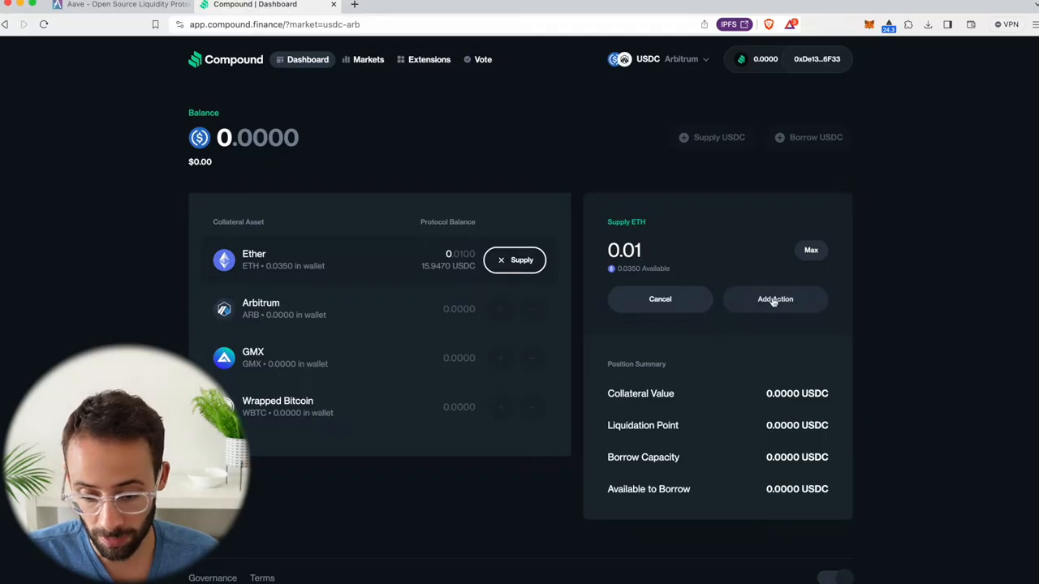
click(776, 299)
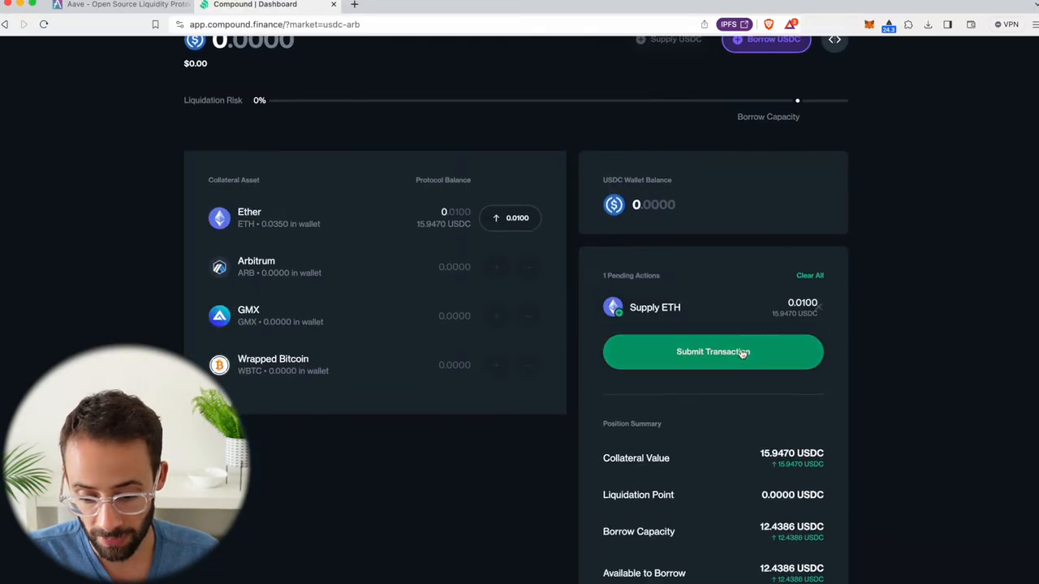
scroll(down, 3)
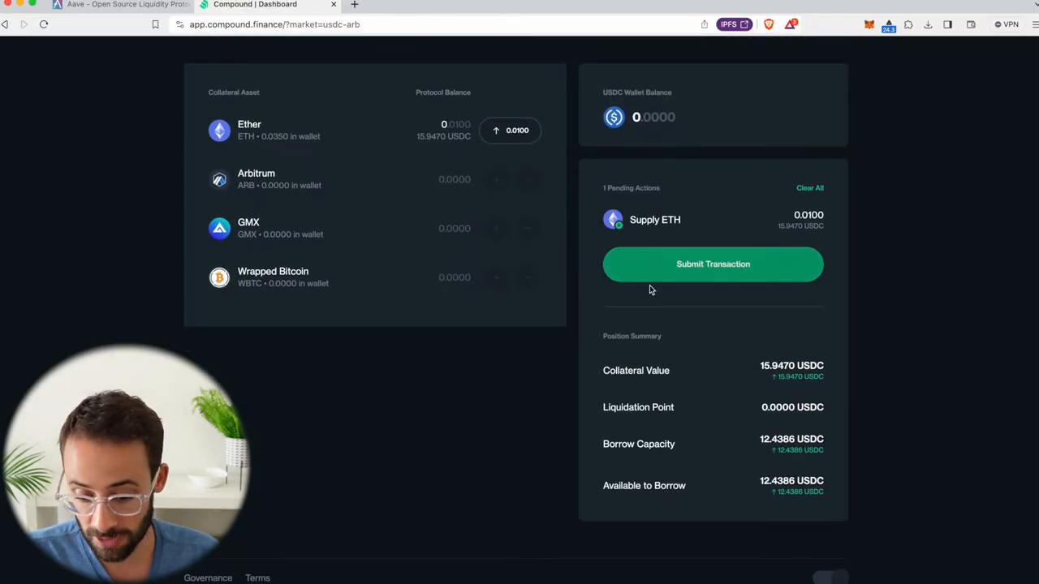
mouse_move(636, 407)
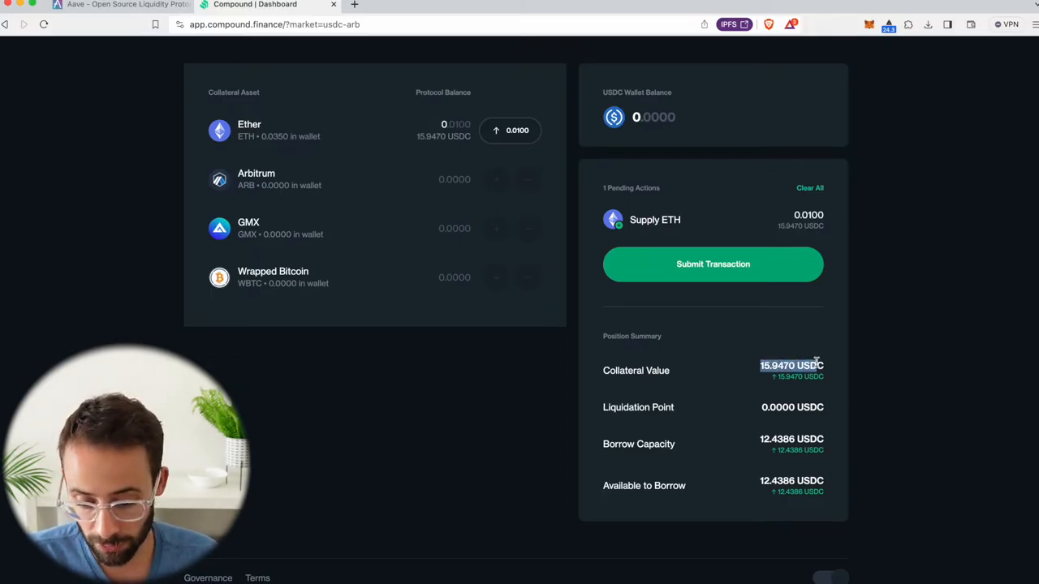
mouse_move(791, 380)
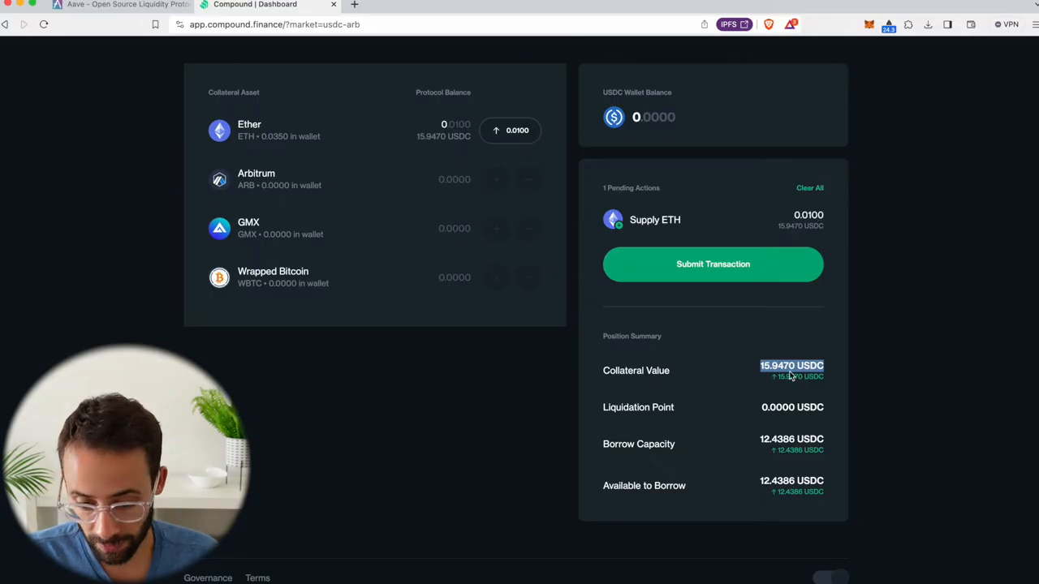
mouse_move(821, 351)
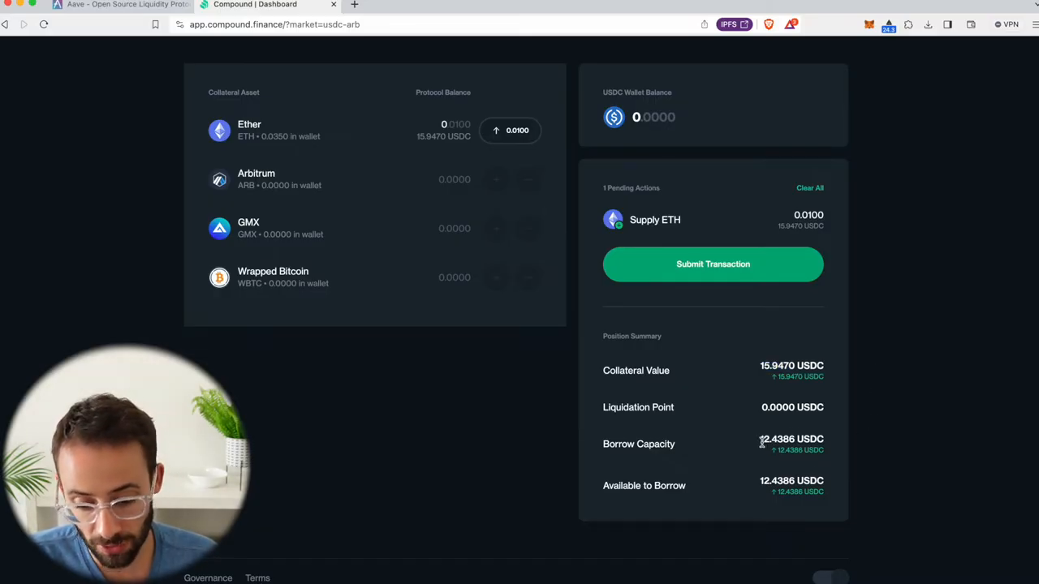
double_click(779, 438)
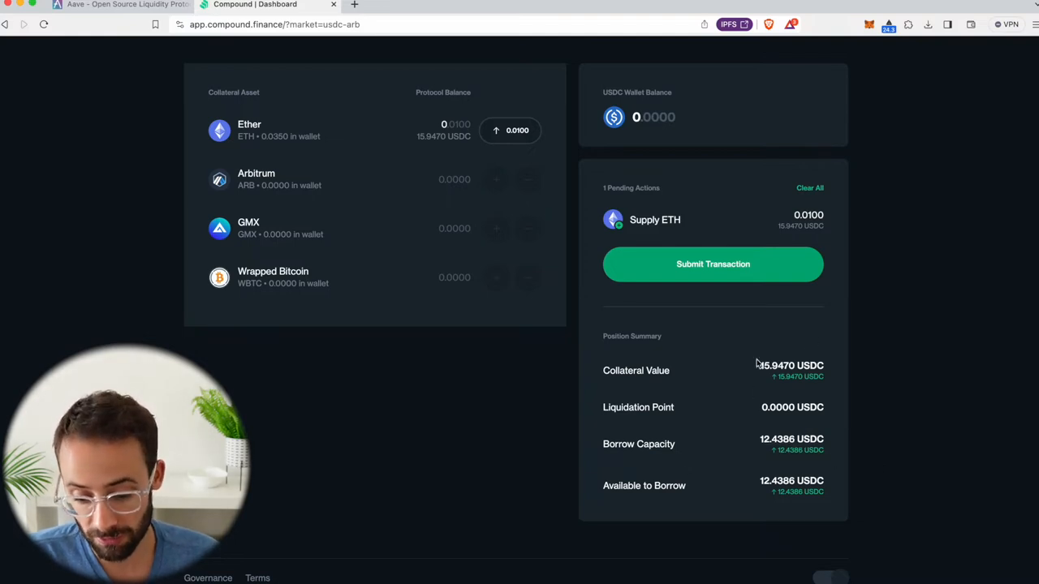
mouse_move(843, 364)
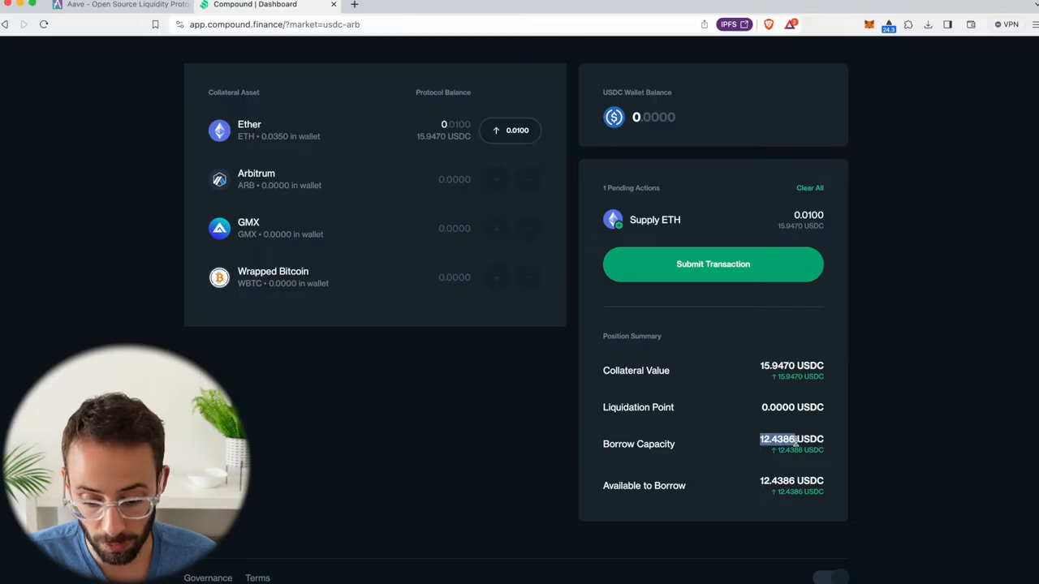
mouse_move(844, 429)
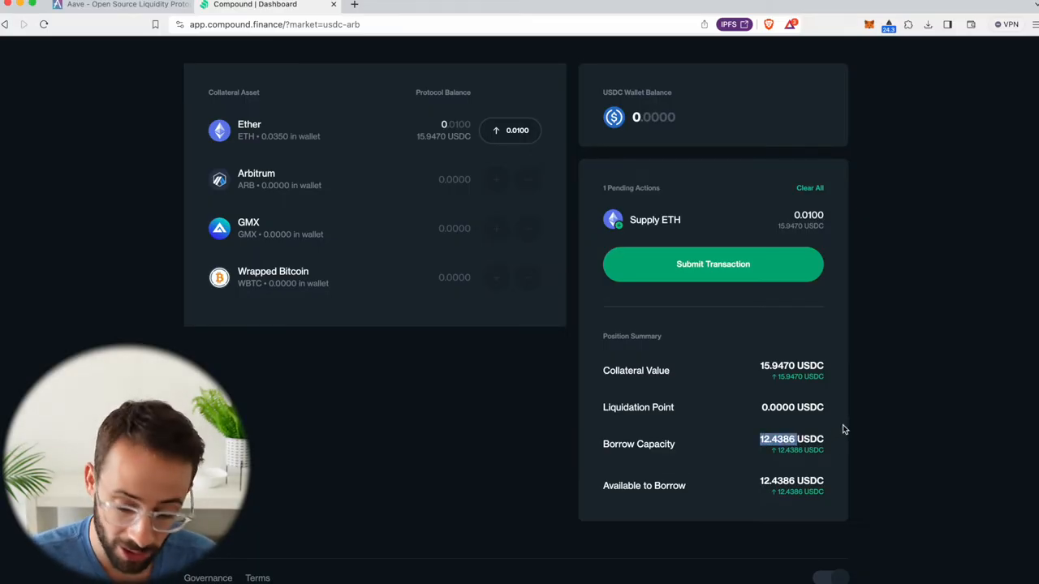
mouse_move(757, 446)
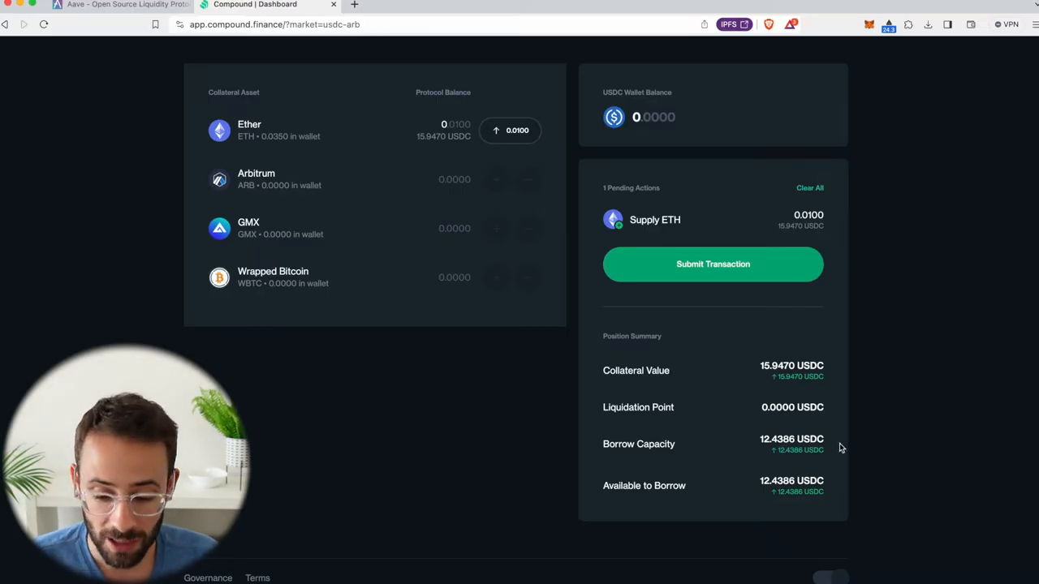
mouse_move(760, 471)
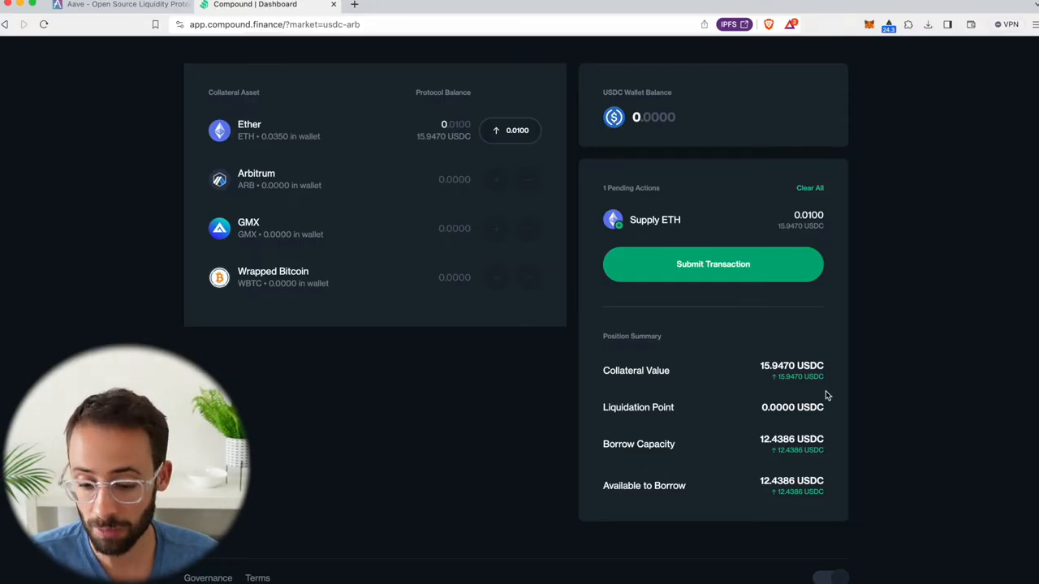
- Submit the ETH supply, approving the Compound III proxy and confirming the 0.01 ETH supply in MetaMask
click(713, 263)
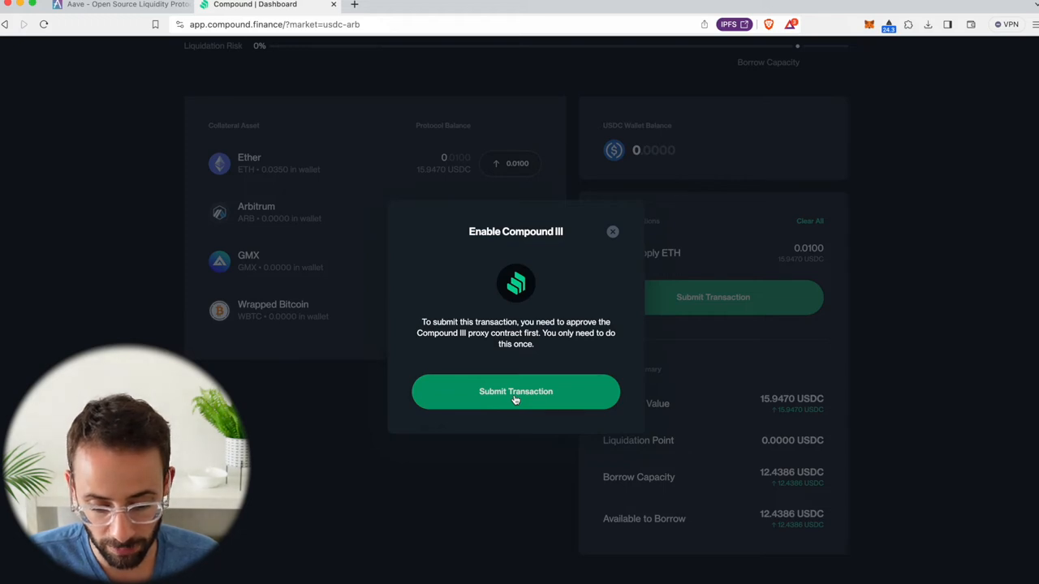
click(516, 392)
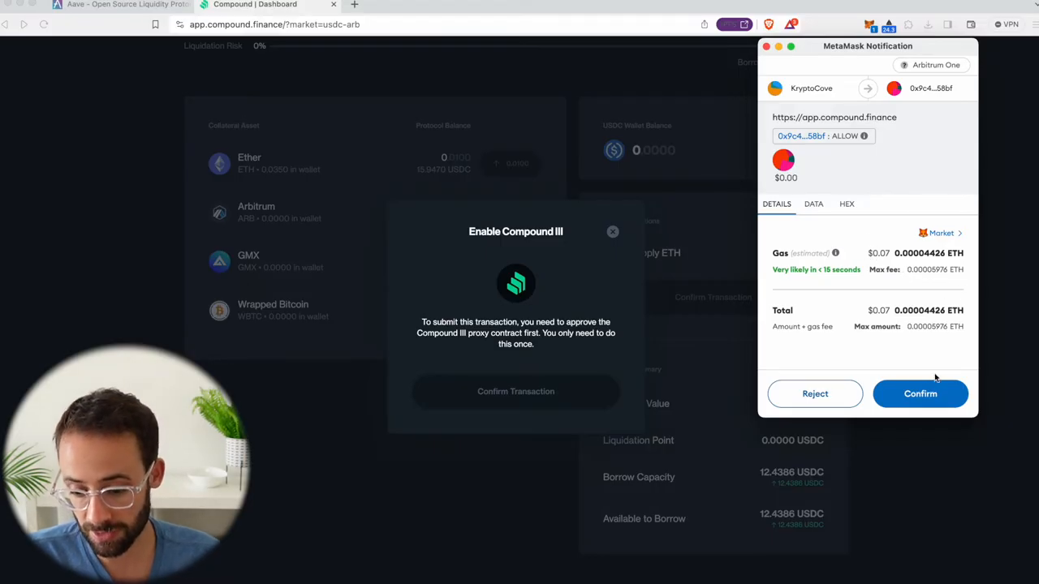
click(919, 394)
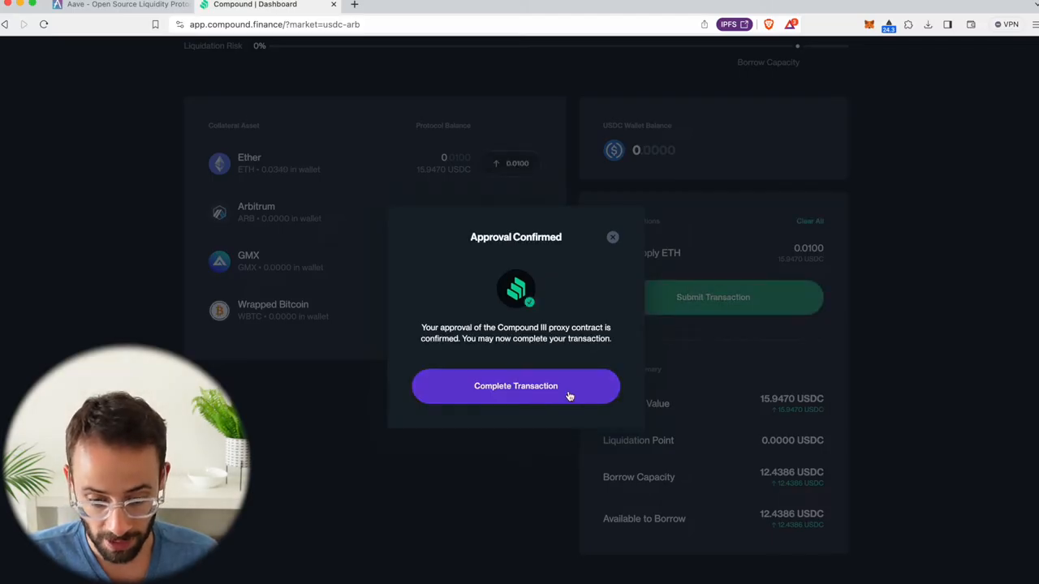
click(516, 386)
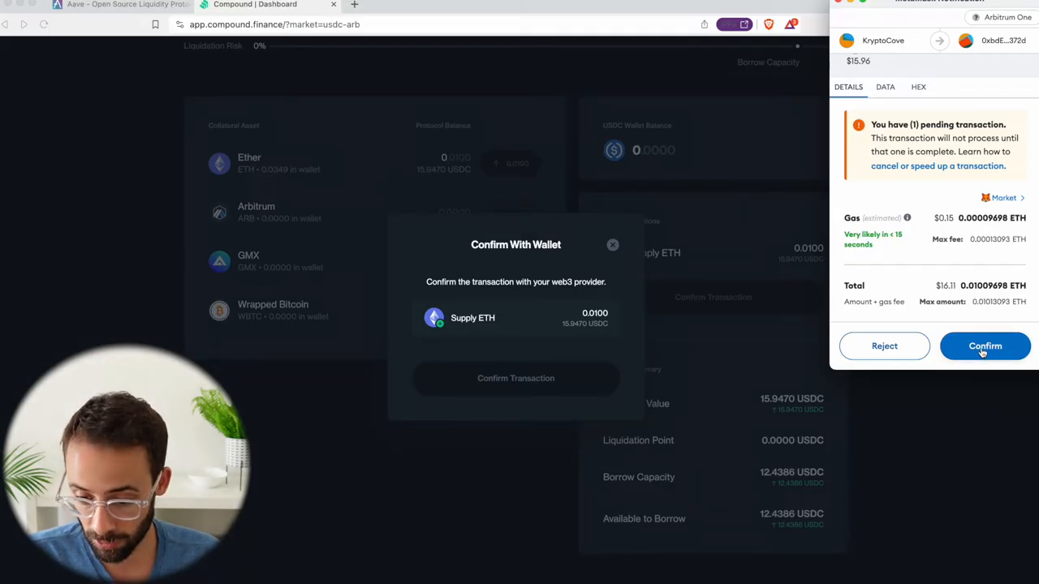
click(984, 346)
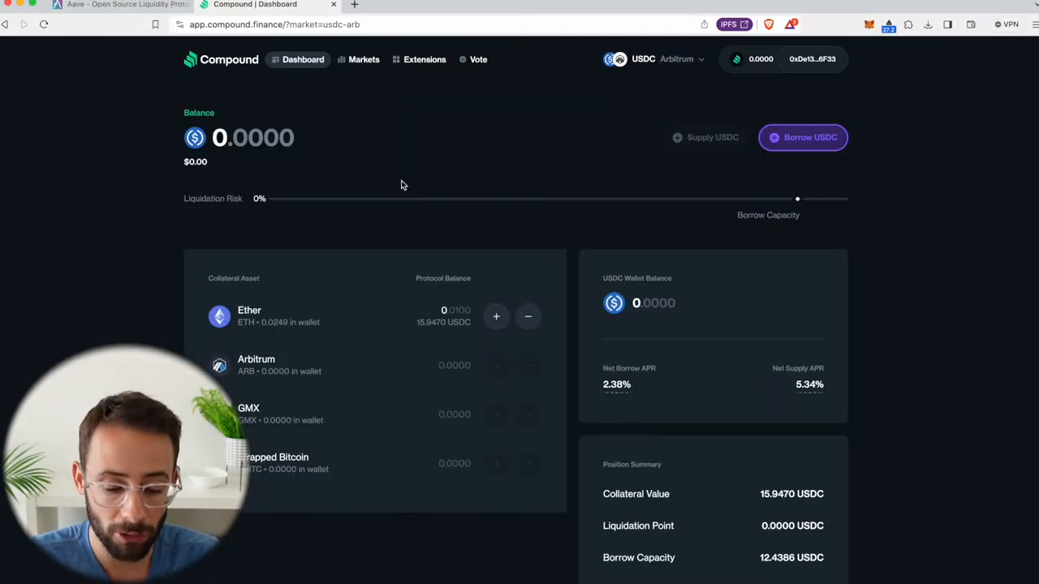
- Bring up the Borrow USDC form showing 12.4386 USDC available
scroll(down, 3)
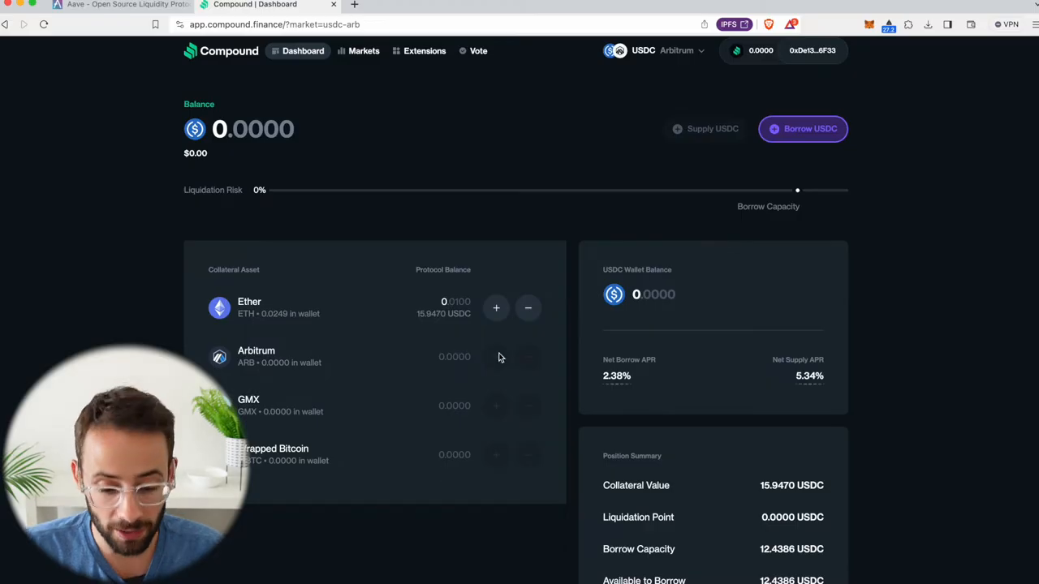
mouse_move(435, 259)
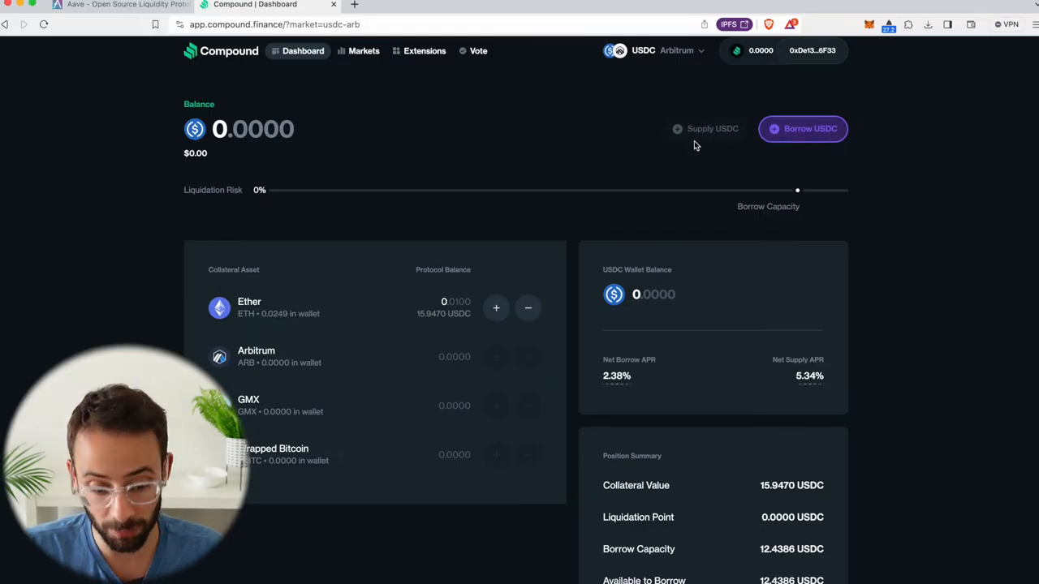
click(801, 129)
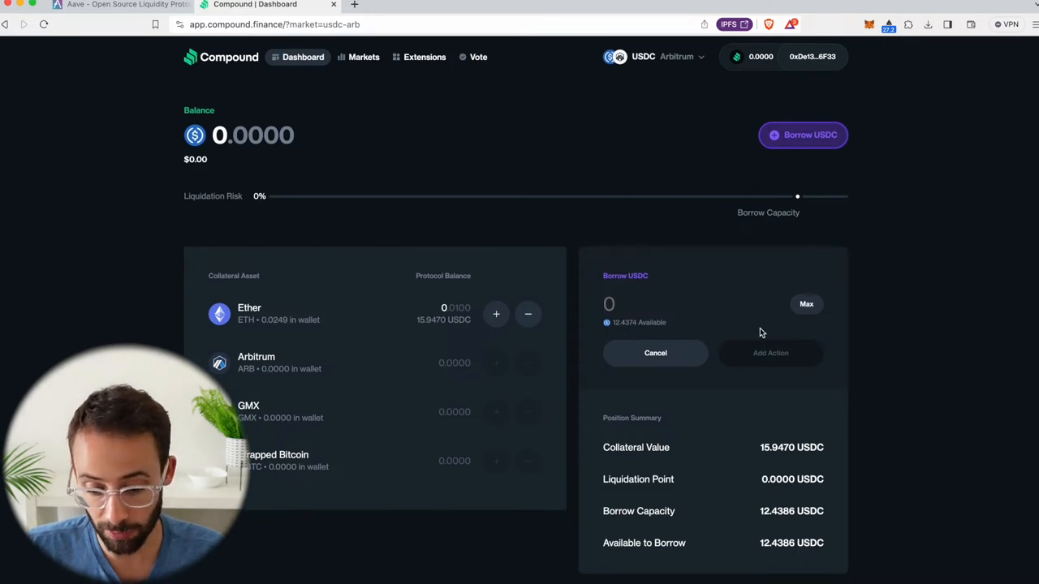
- Queue a maximum USDC borrow and preview its 92% liquidation risk
click(805, 305)
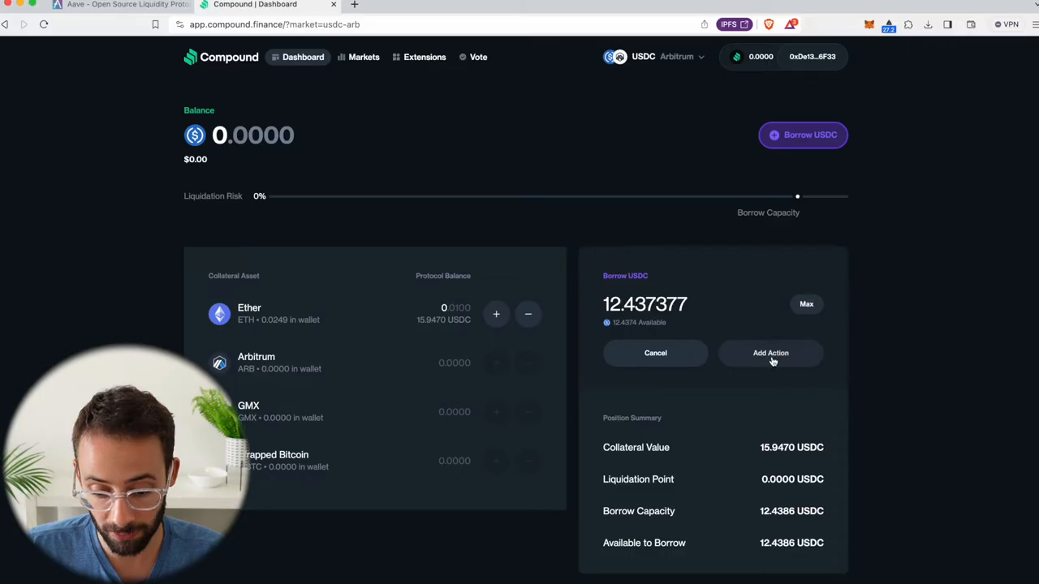
click(769, 354)
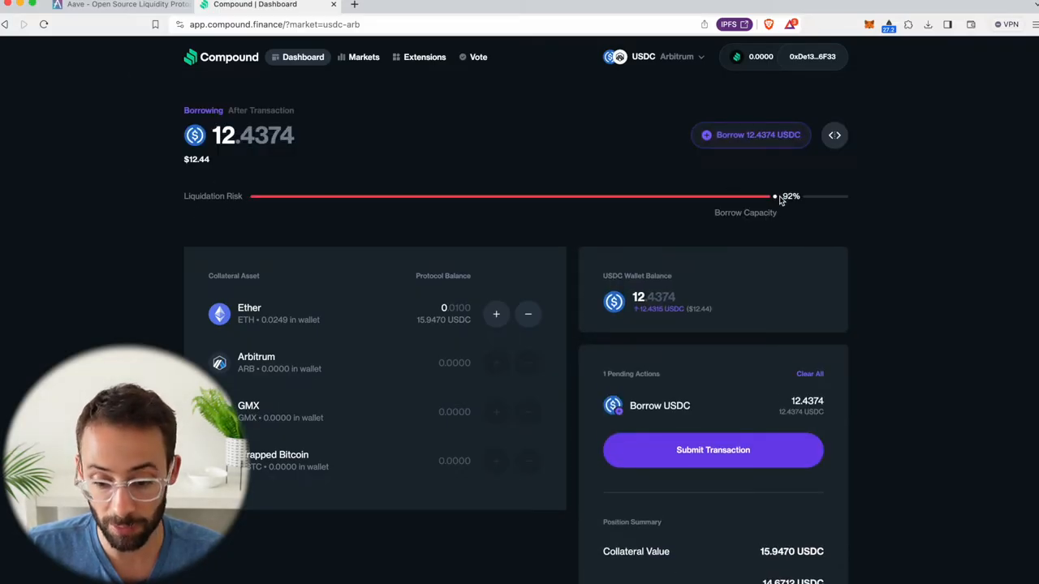
mouse_move(776, 255)
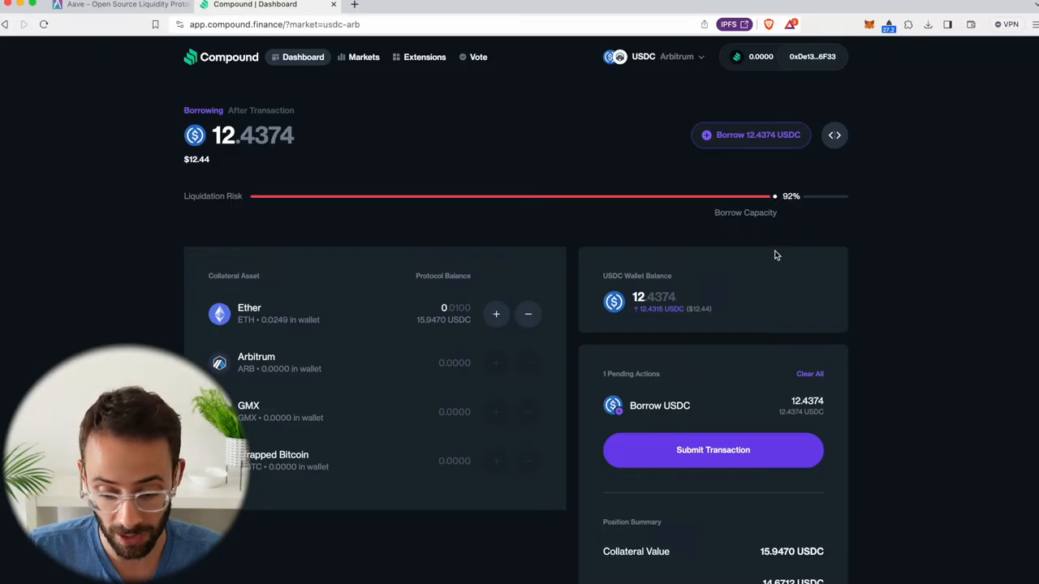
scroll(down, 3)
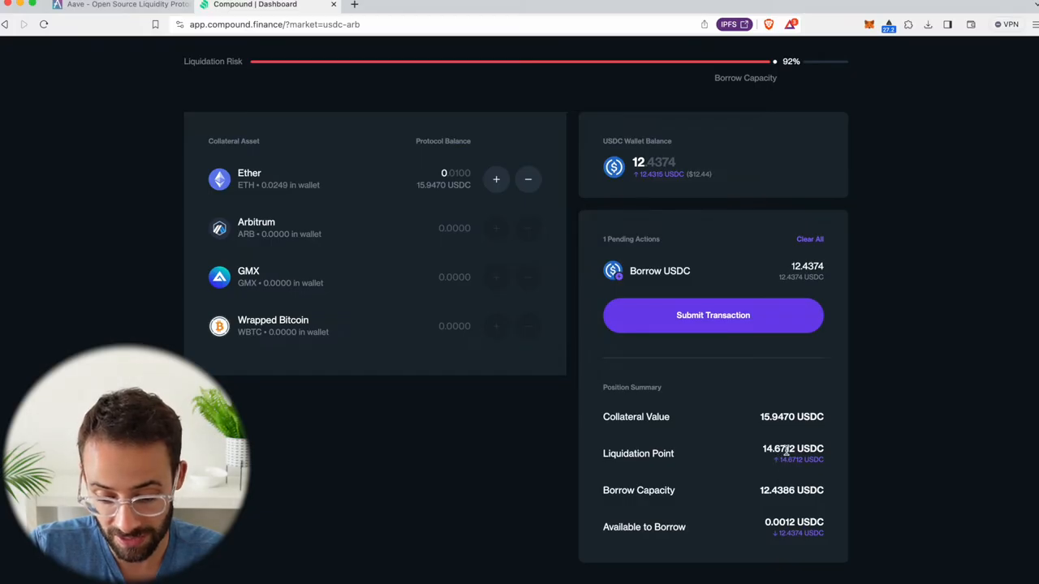
mouse_move(761, 419)
text(5)
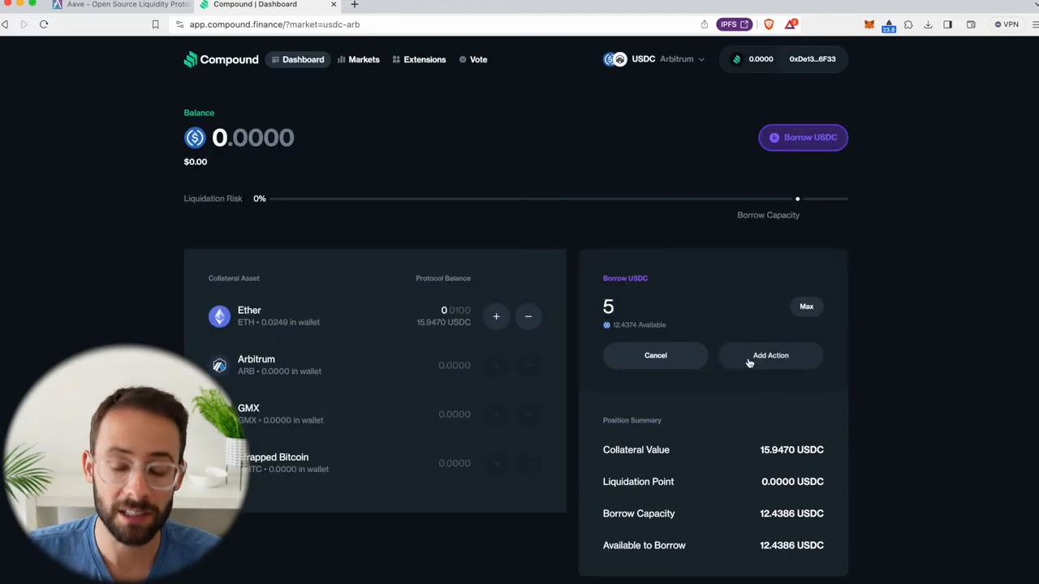
- Queue a 5 USDC borrow as the pending action, projecting 37% liquidation risk
scroll(down, 3)
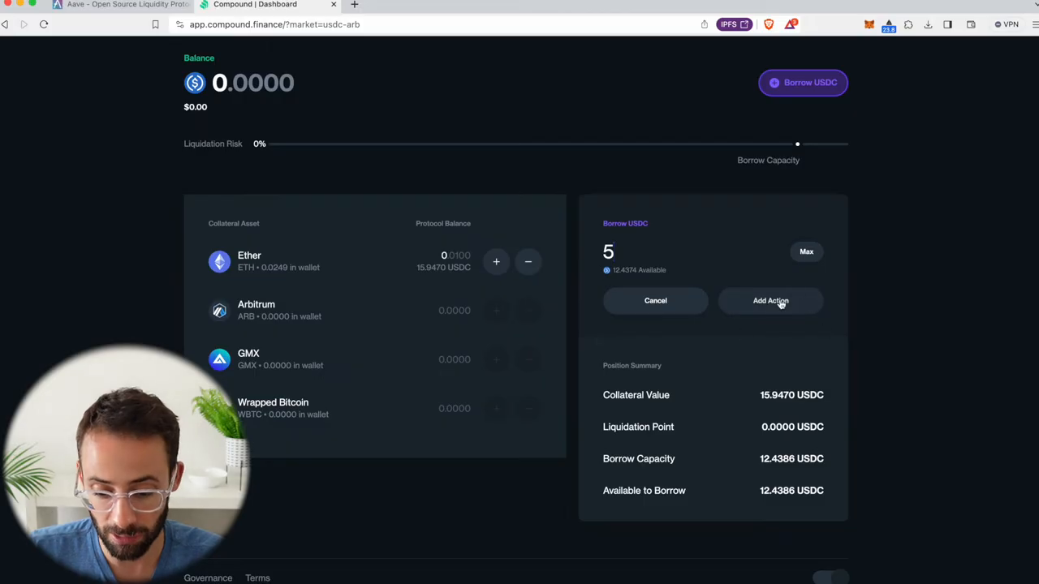
click(769, 300)
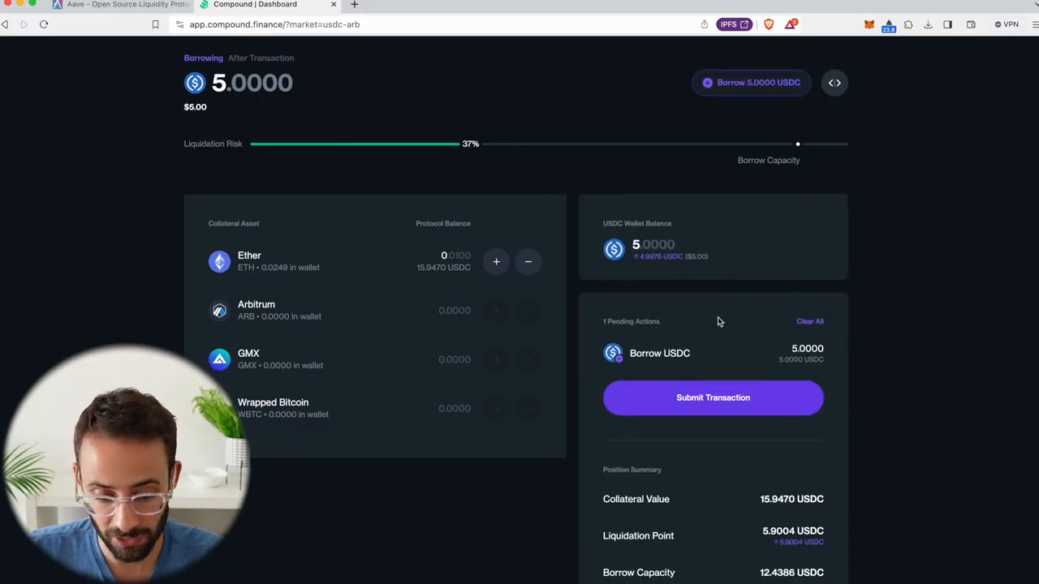
scroll(up, 3)
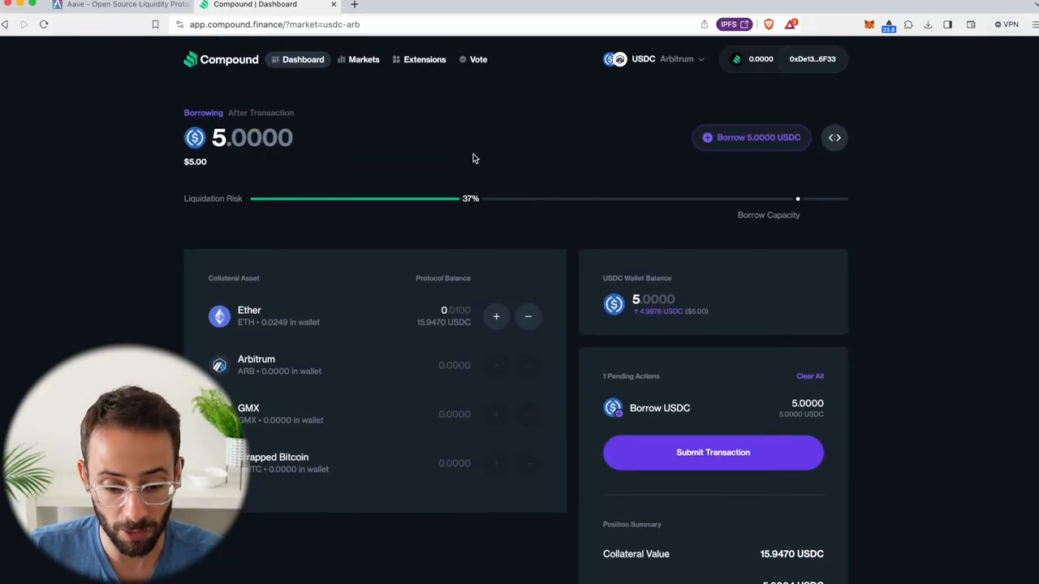
mouse_move(425, 209)
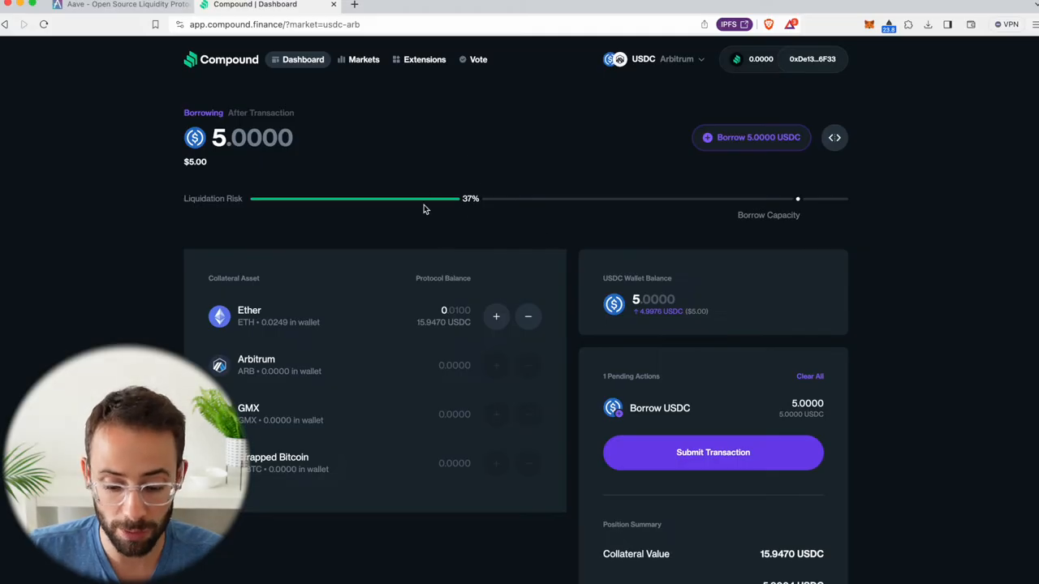
scroll(down, 3)
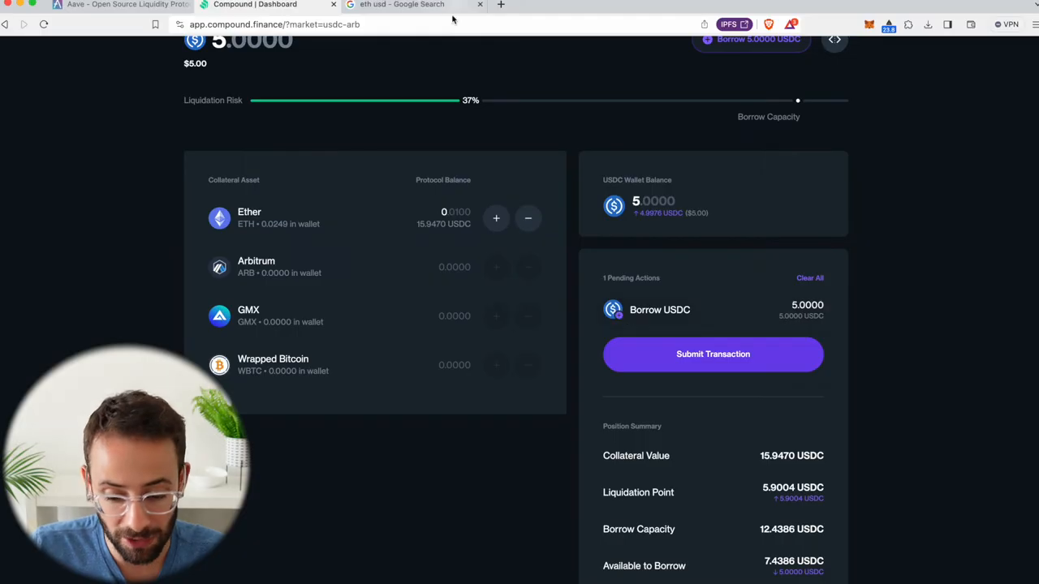
mouse_move(727, 446)
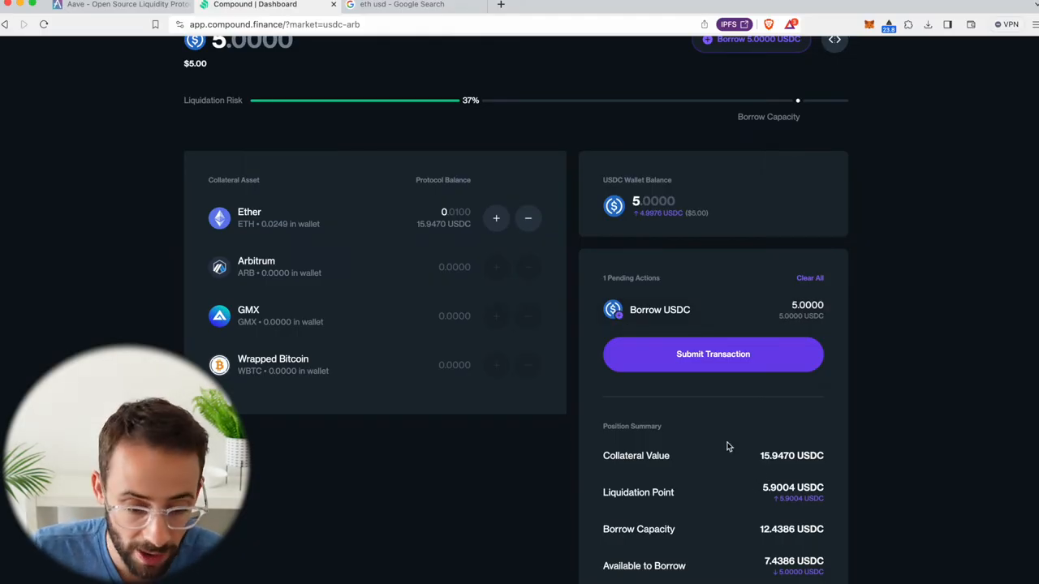
- Check the current ETH price on the Google 'eth usd' tab and return to the Compound dashboard
click(413, 5)
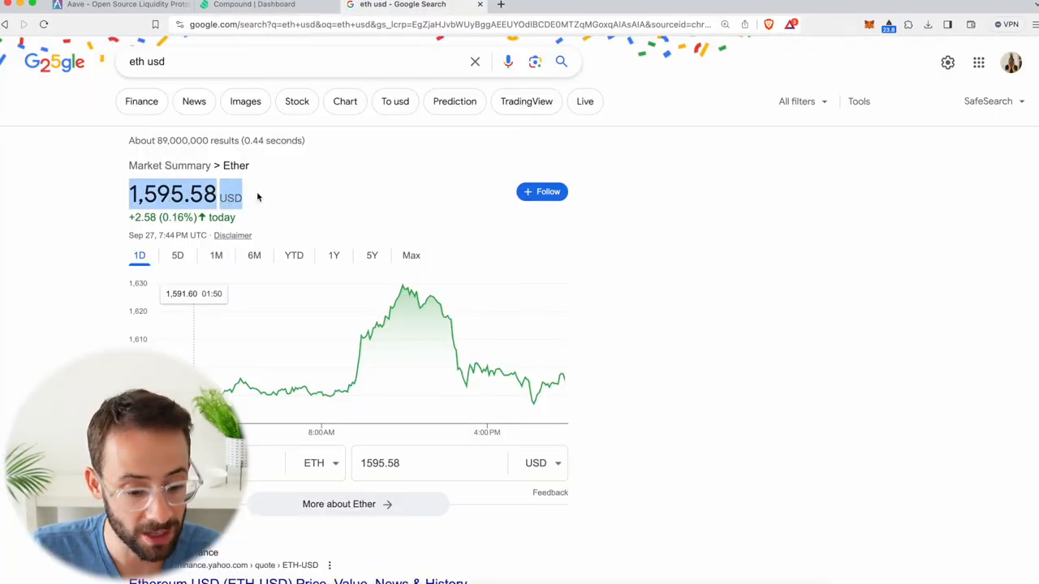
click(253, 5)
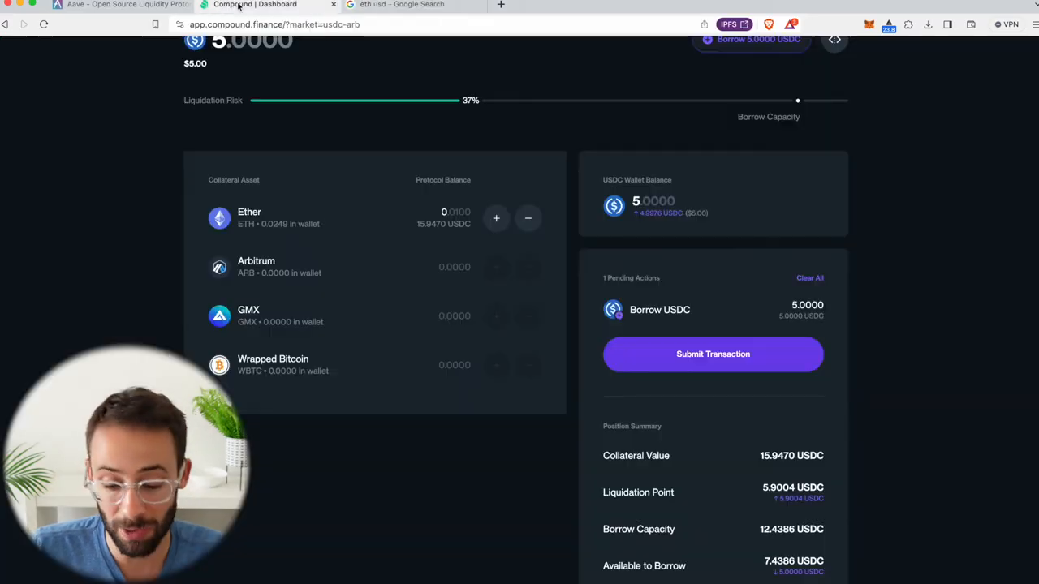
scroll(down, 3)
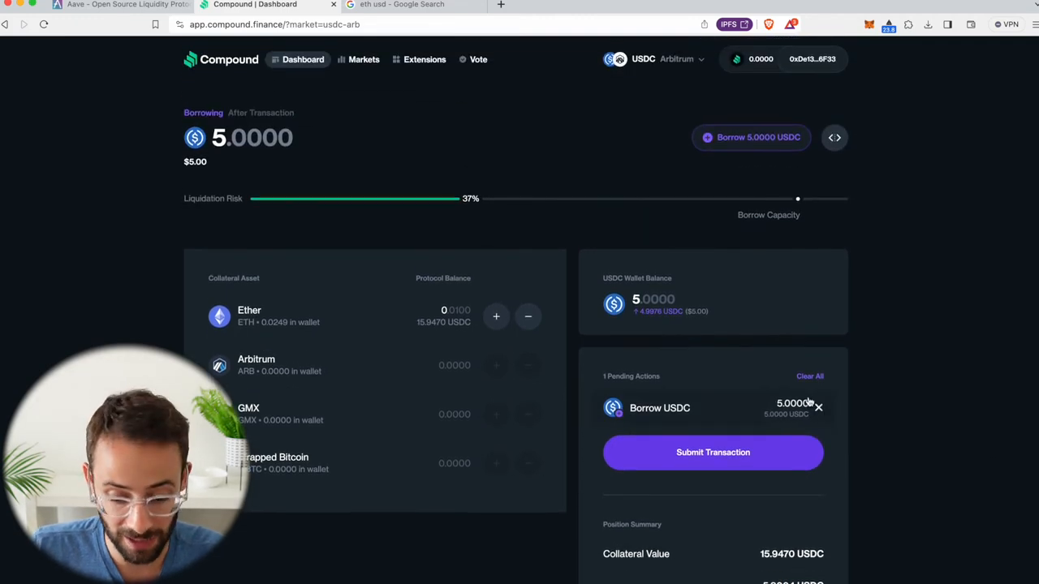
mouse_move(656, 185)
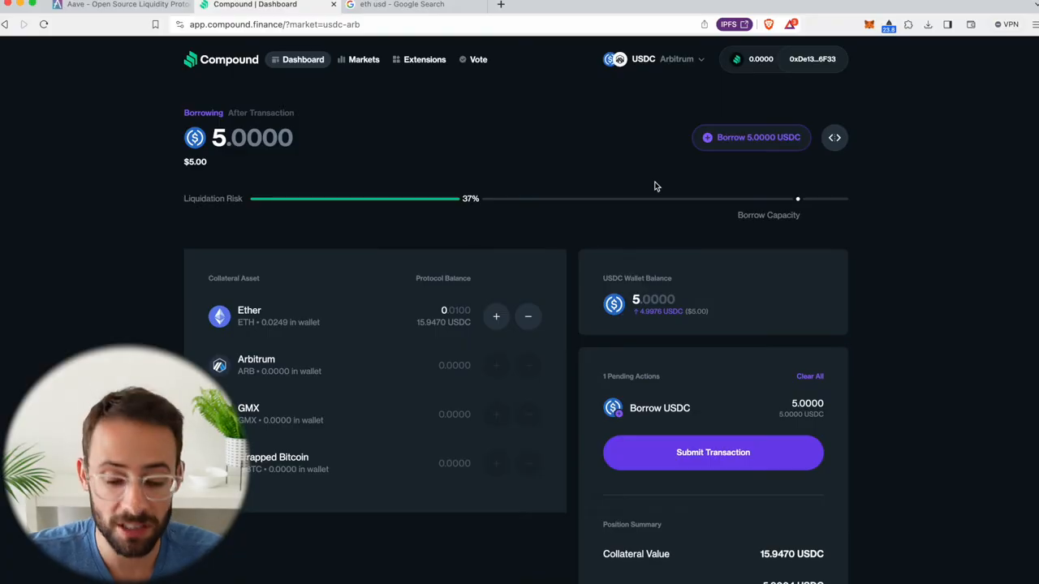
mouse_move(487, 188)
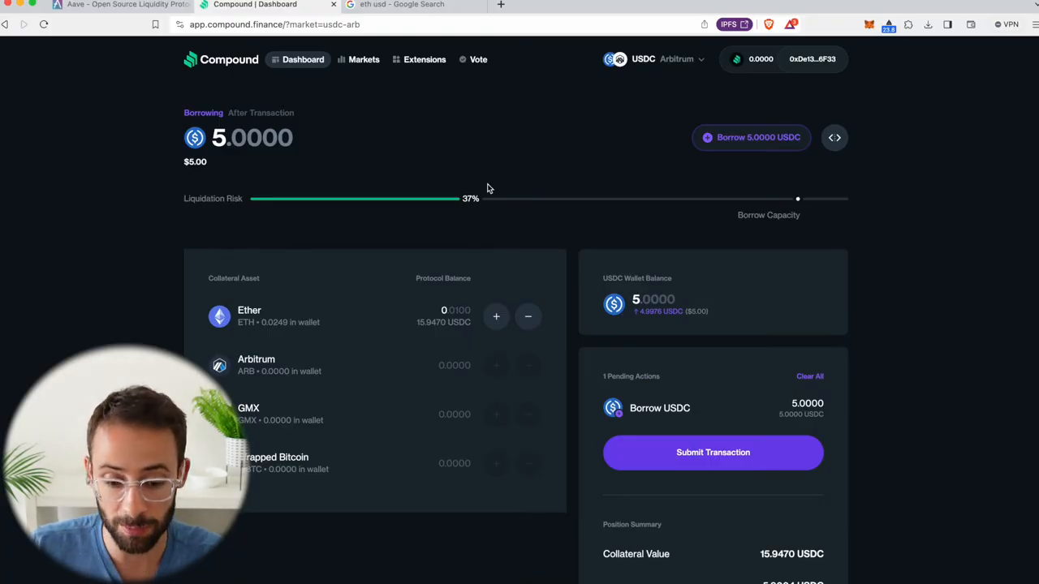
mouse_move(548, 250)
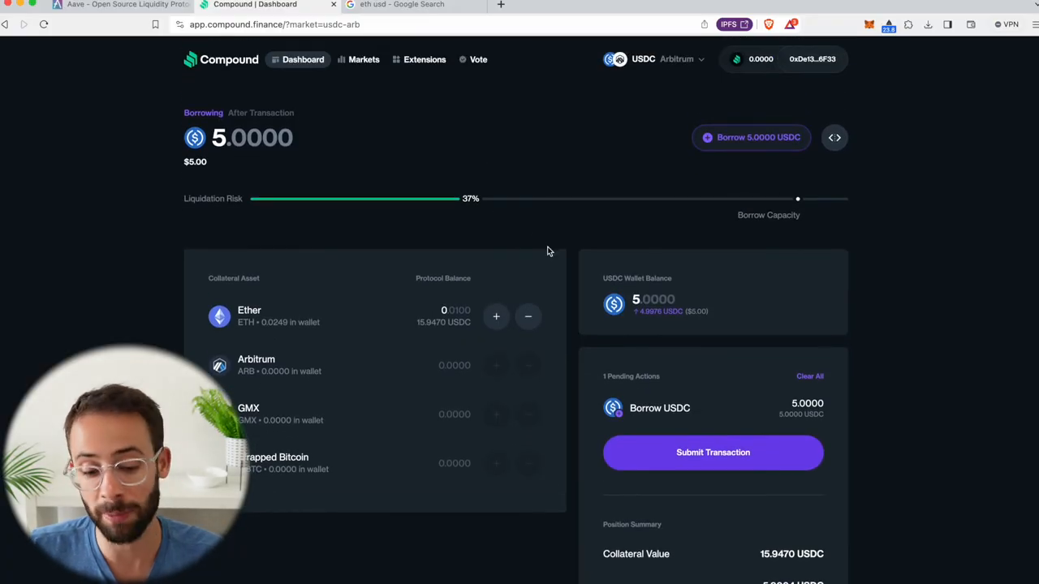
mouse_move(685, 198)
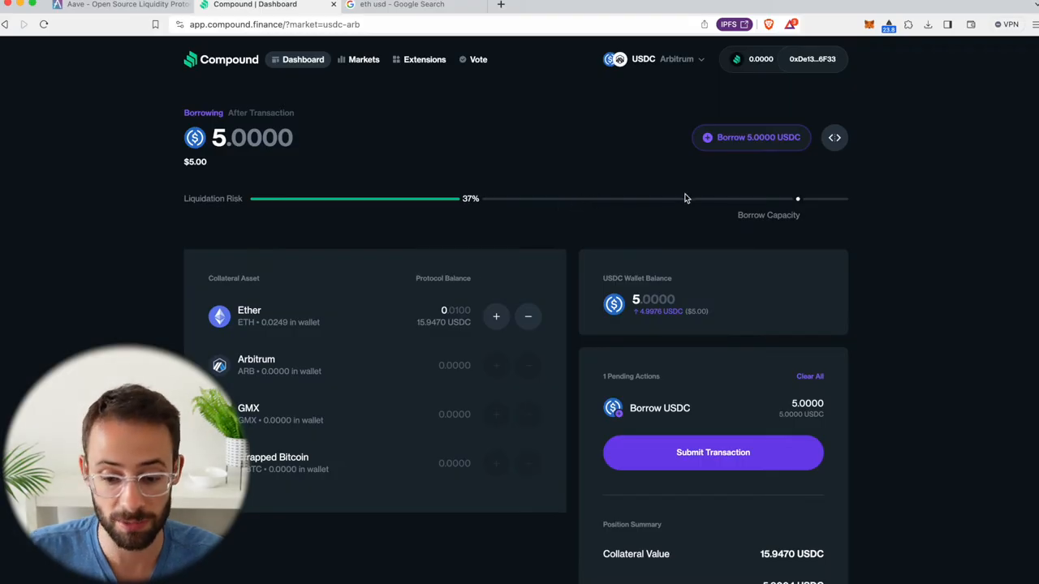
mouse_move(692, 181)
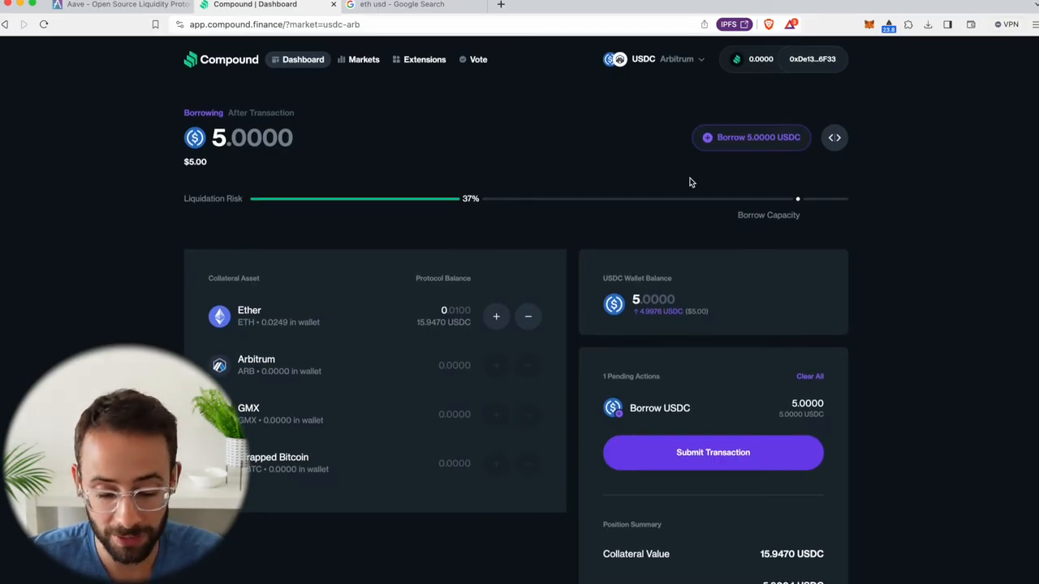
- Submit the pending 5 USDC borrow and confirm it in MetaMask
scroll(down, 3)
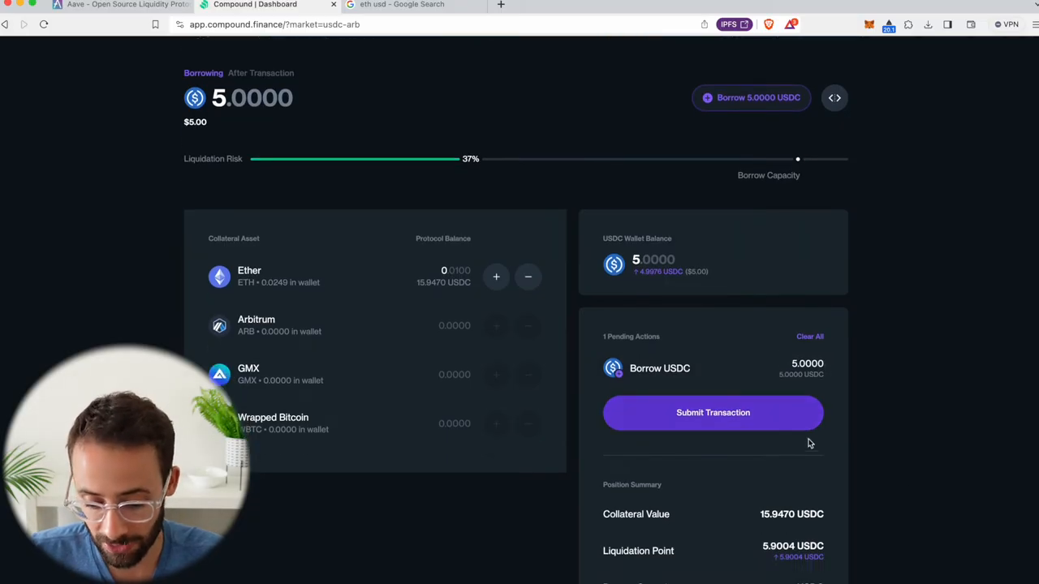
scroll(down, 3)
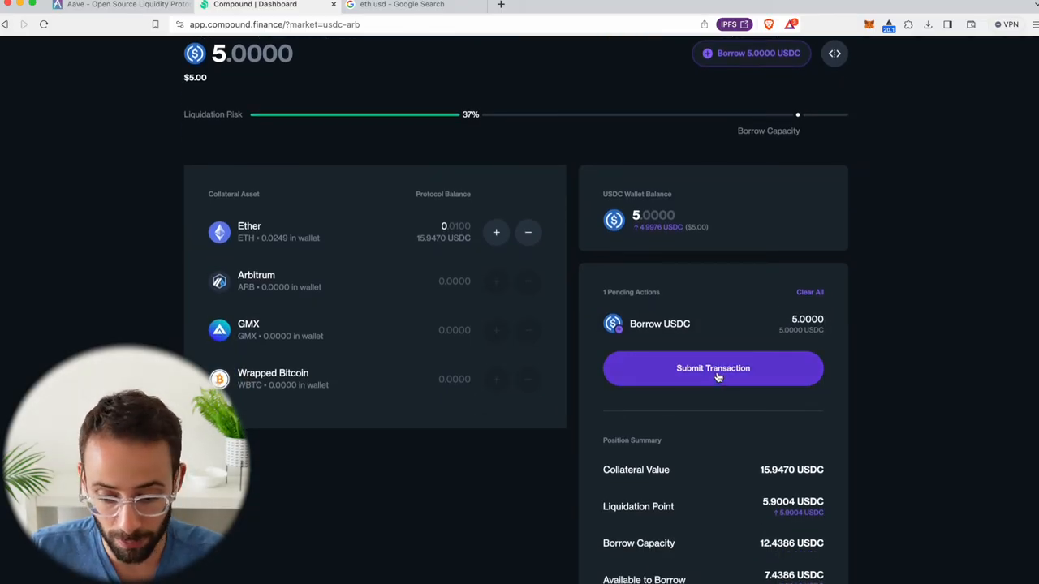
click(712, 369)
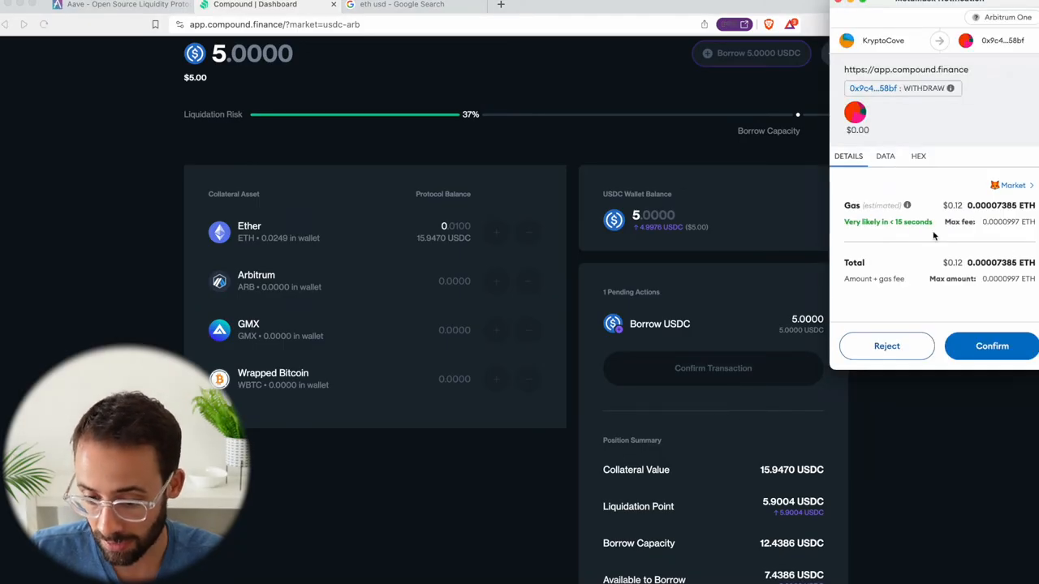
click(991, 346)
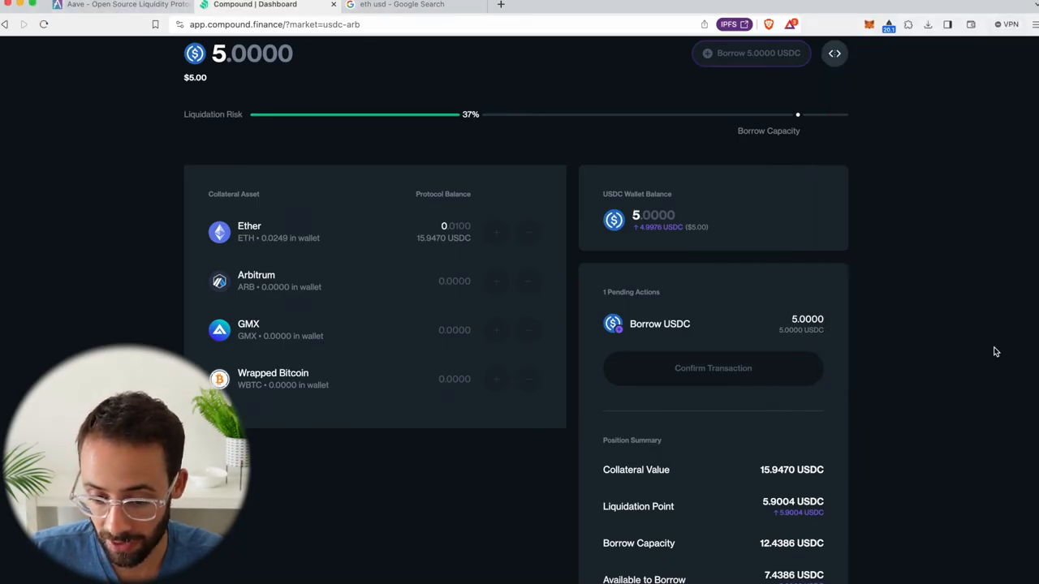
click(712, 369)
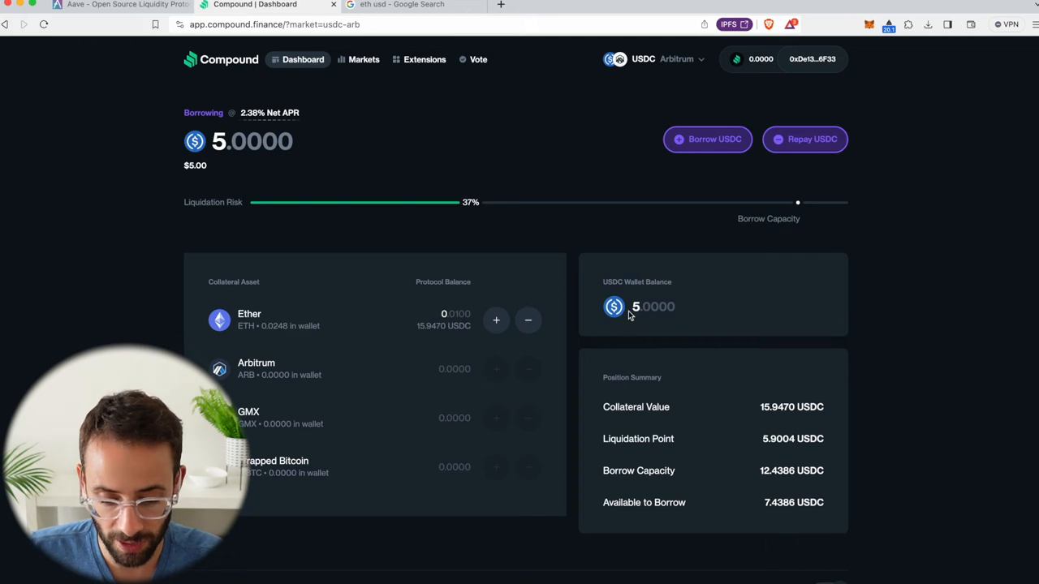
mouse_move(684, 315)
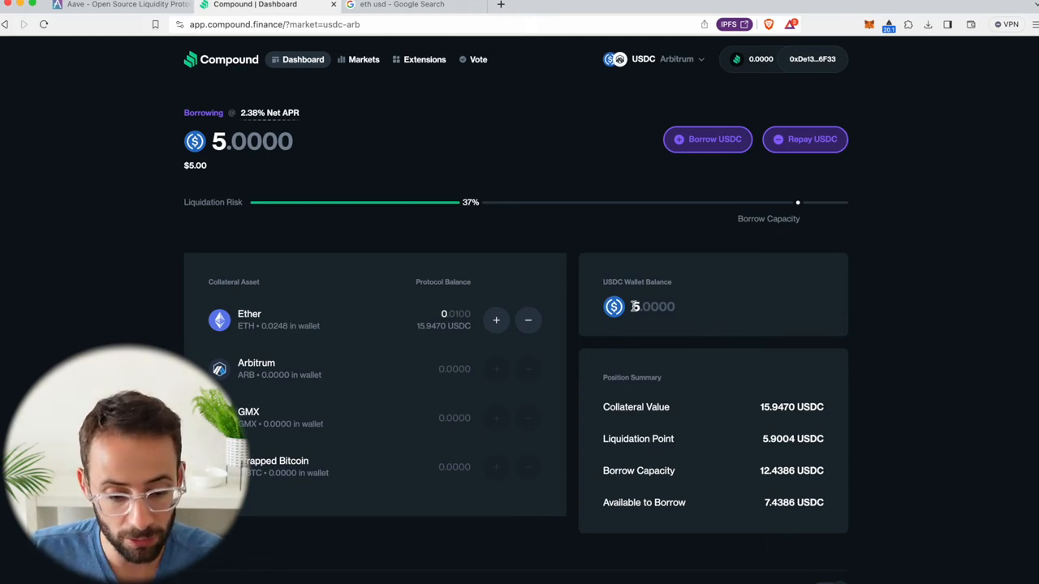
mouse_move(252, 120)
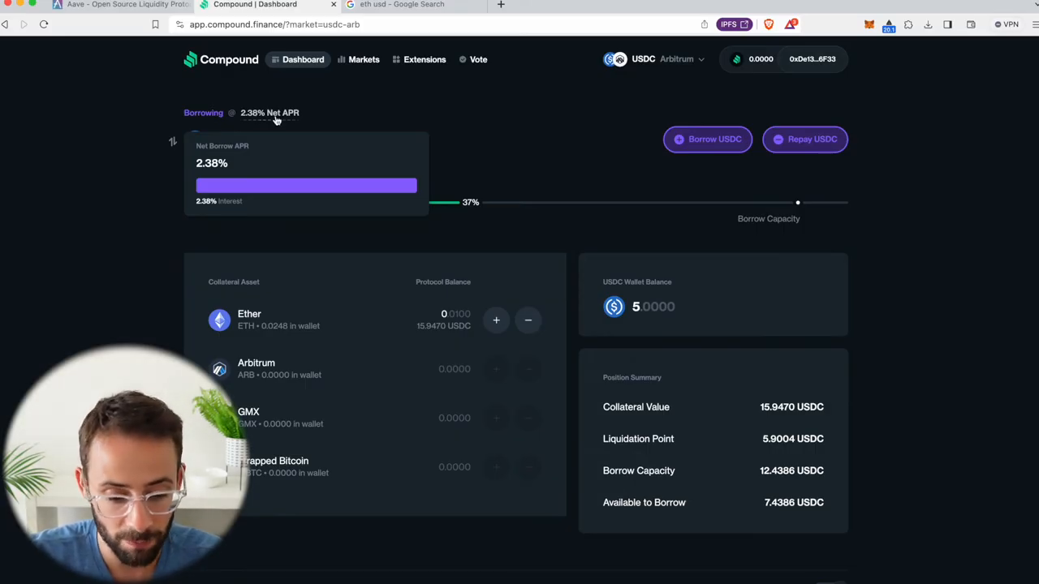
mouse_move(821, 156)
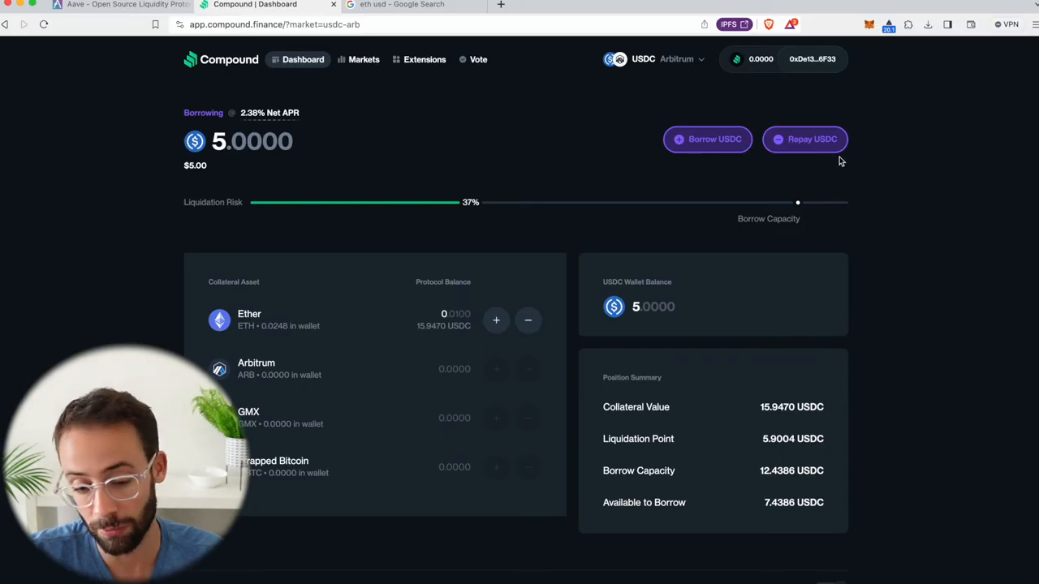
mouse_move(940, 271)
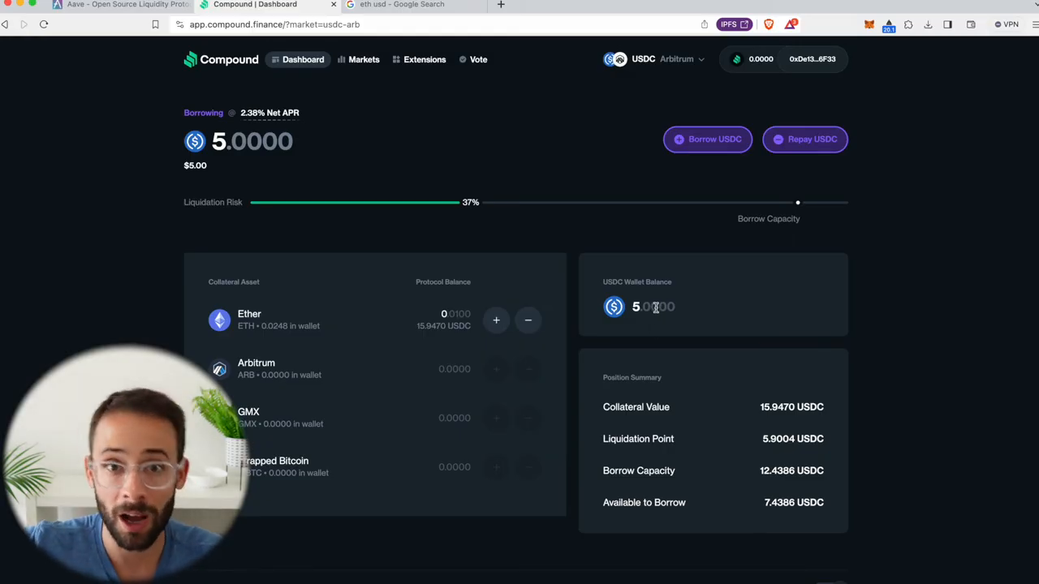
mouse_move(352, 250)
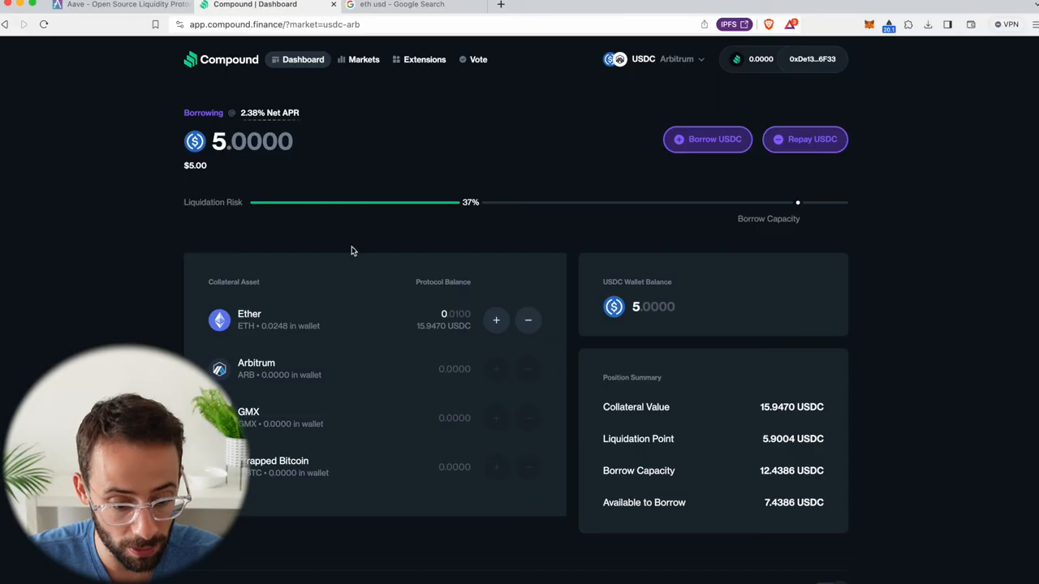
mouse_move(414, 108)
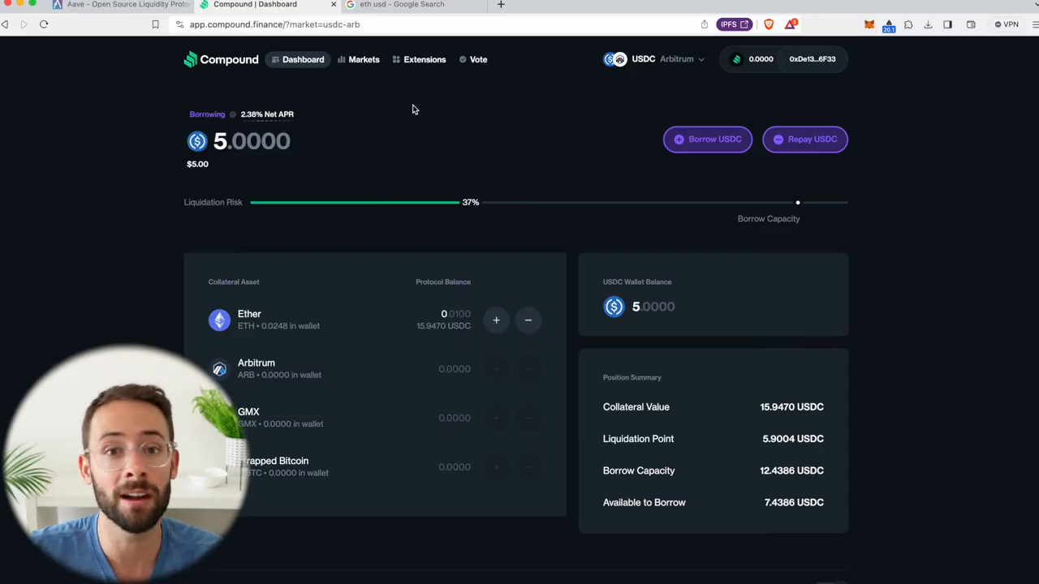
mouse_move(556, 99)
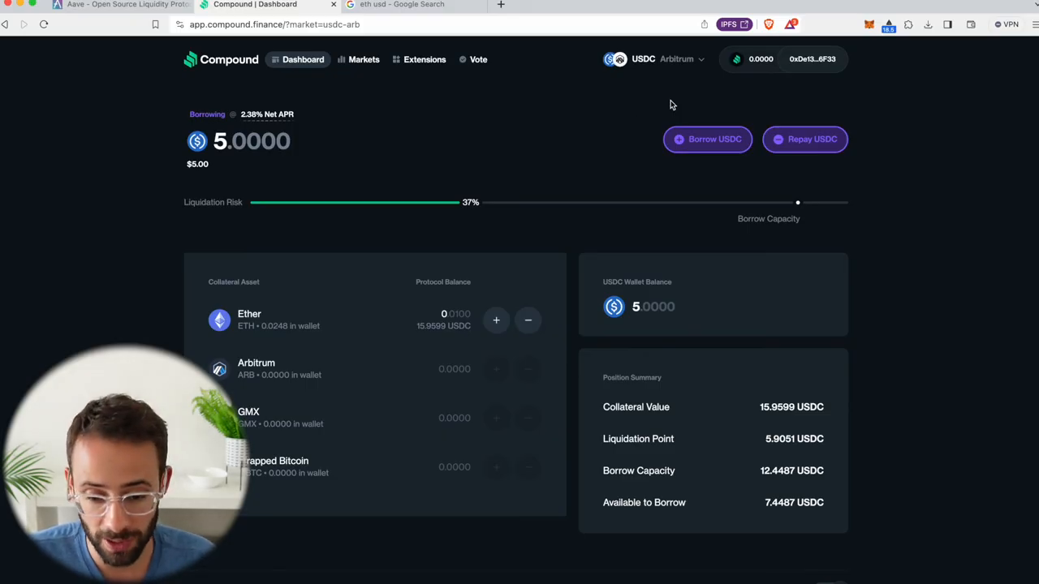
- Switch to the Ethereum mainnet ETH market
click(676, 59)
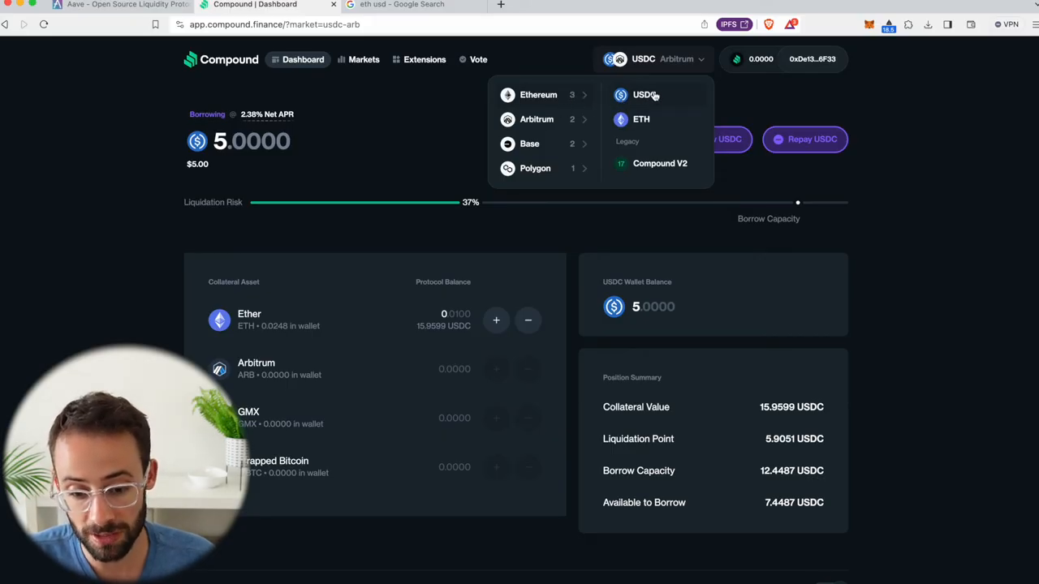
click(640, 120)
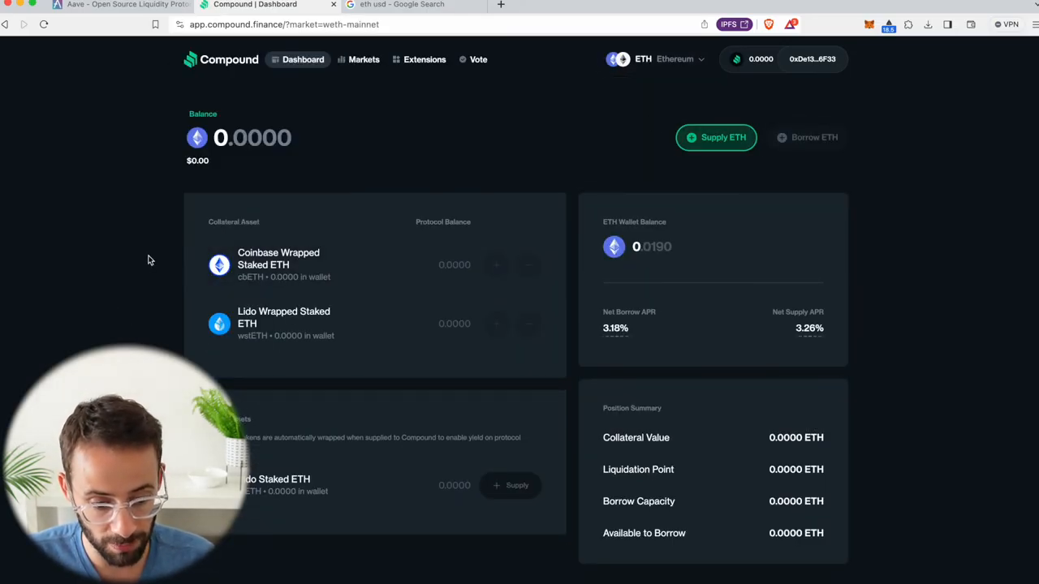
mouse_move(487, 195)
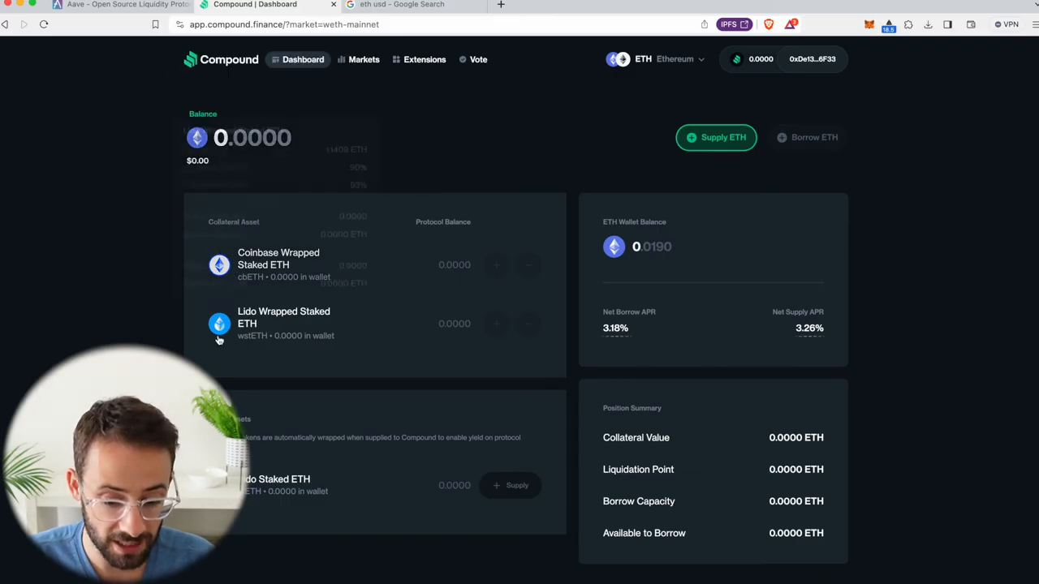
- Switch to the Ethereum mainnet USDC market
click(655, 58)
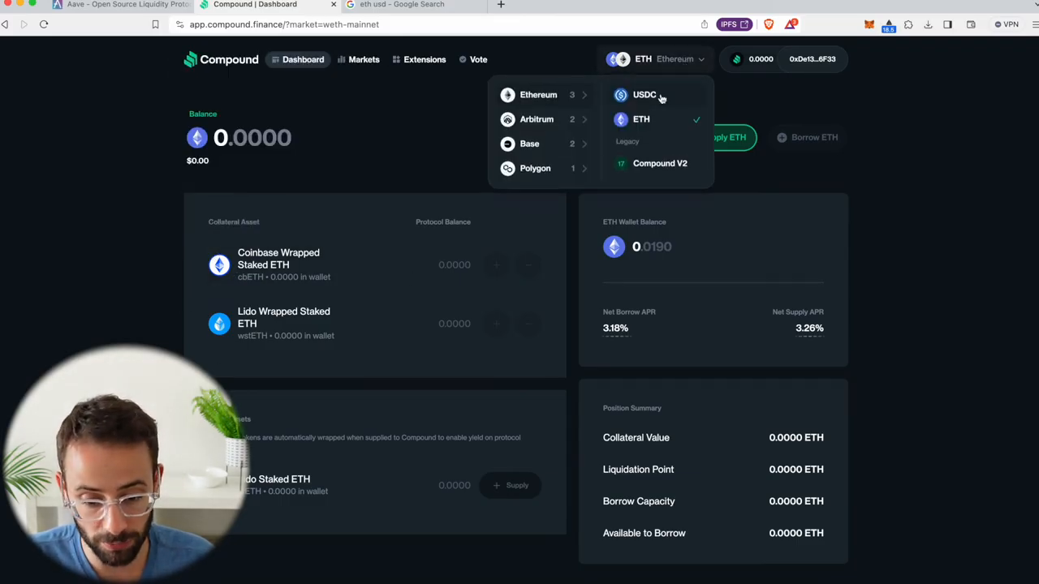
click(643, 95)
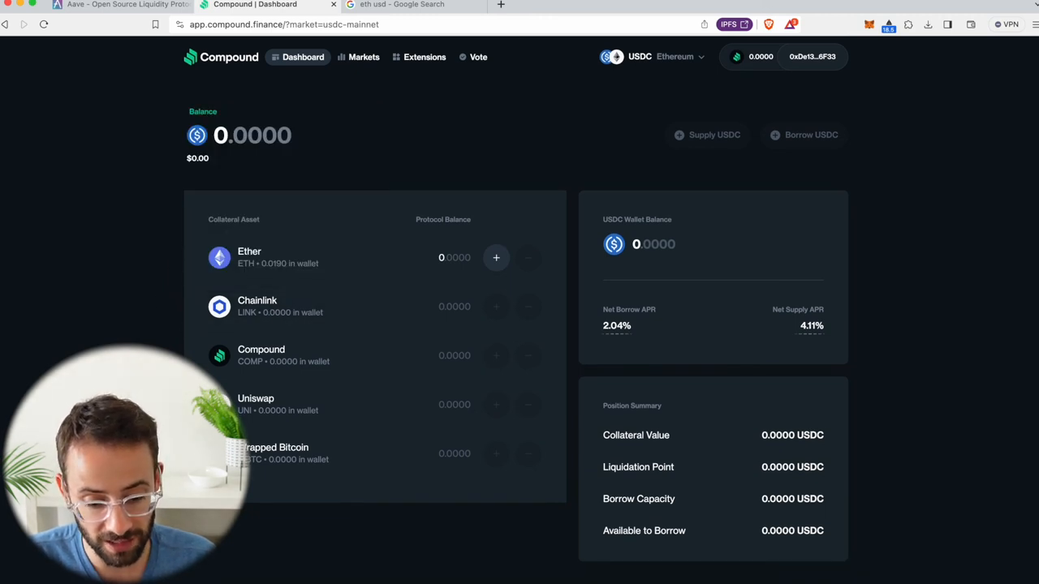
mouse_move(675, 257)
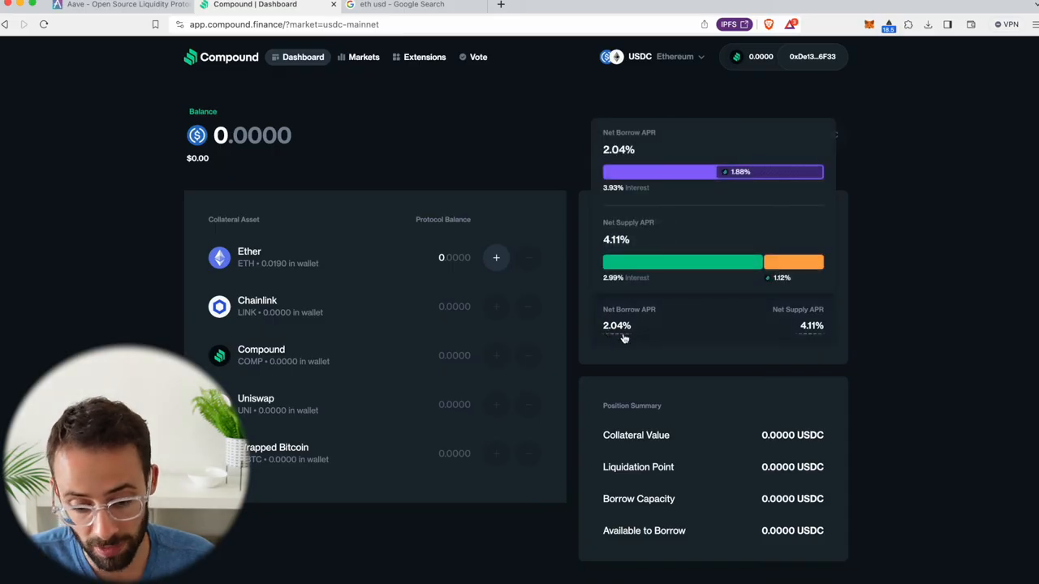
mouse_move(637, 331)
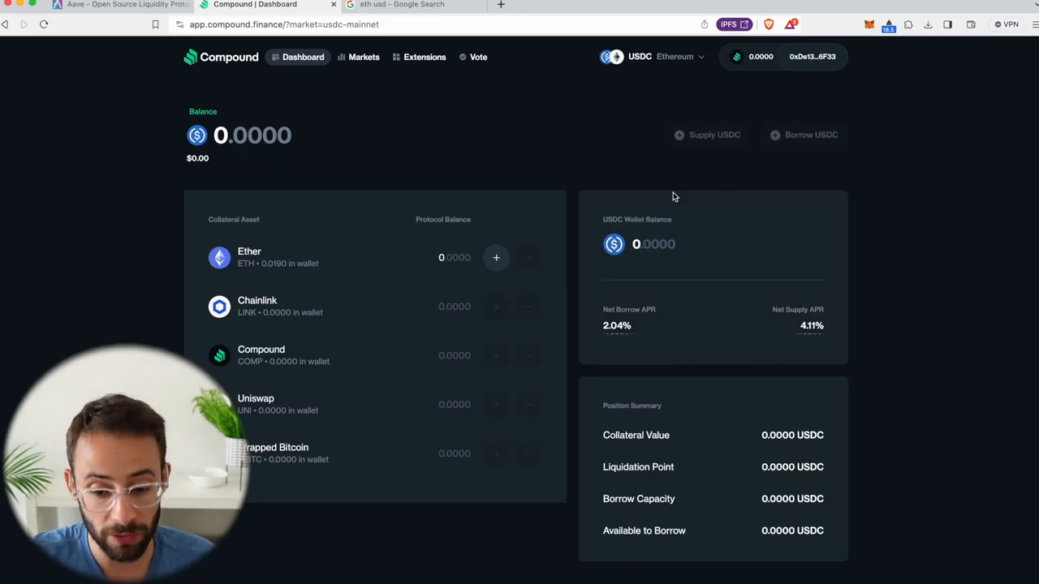
mouse_move(632, 130)
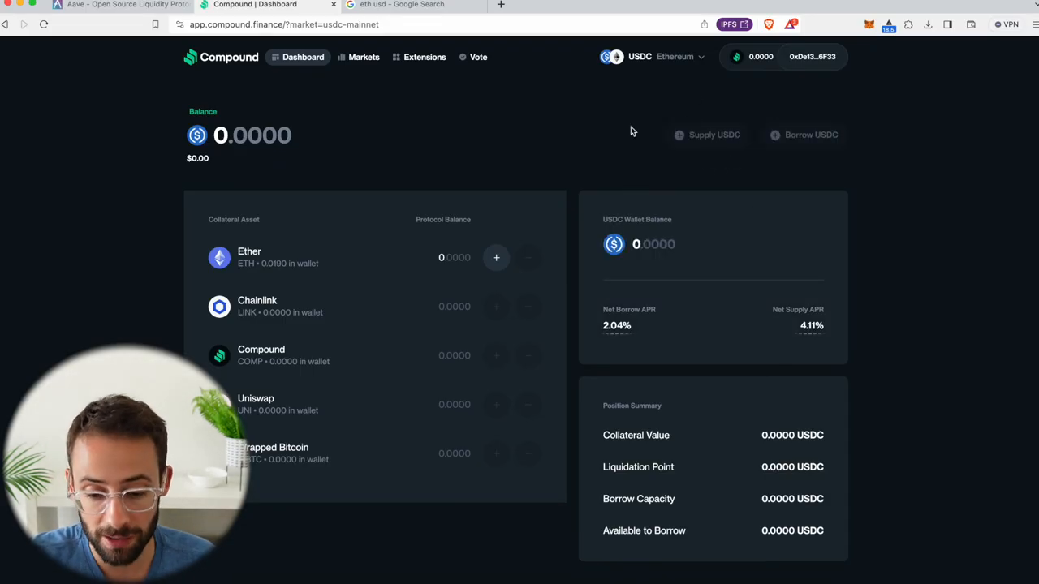
mouse_move(652, 211)
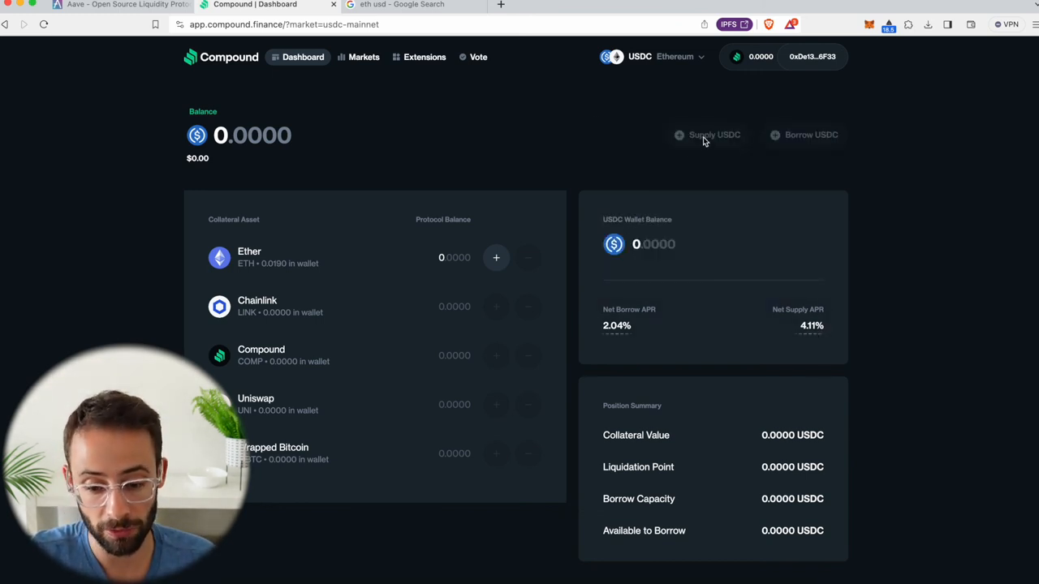
- Return to the Ethereum ETH market showing 3.18% borrow and 3.26% supply APR
click(657, 55)
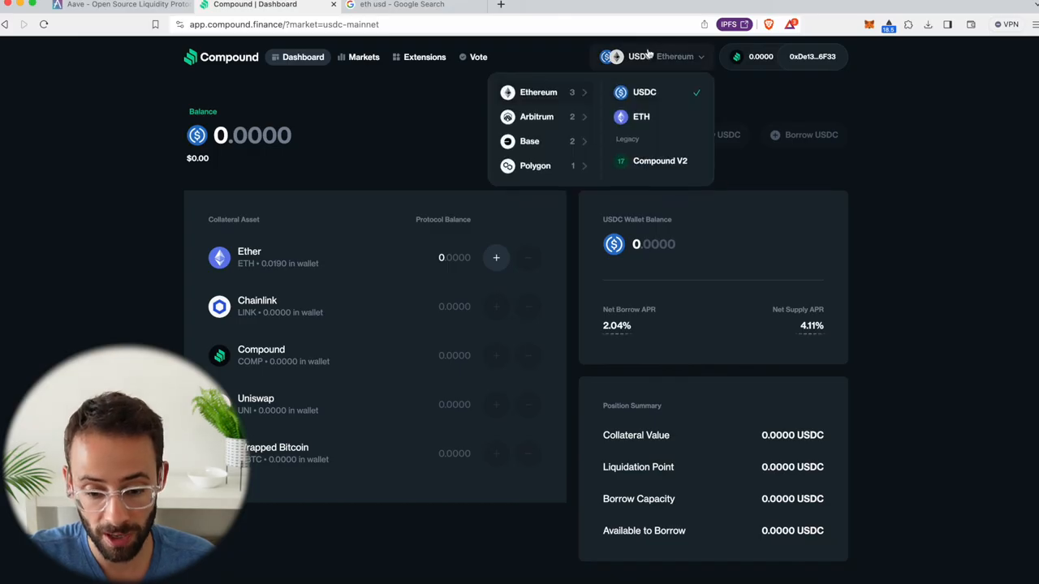
click(640, 117)
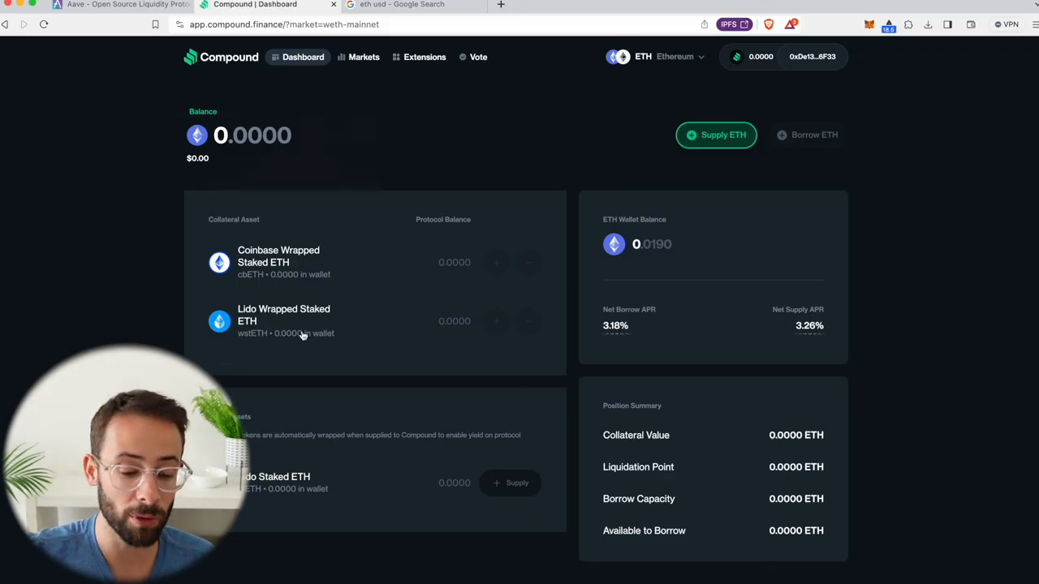
mouse_move(127, 258)
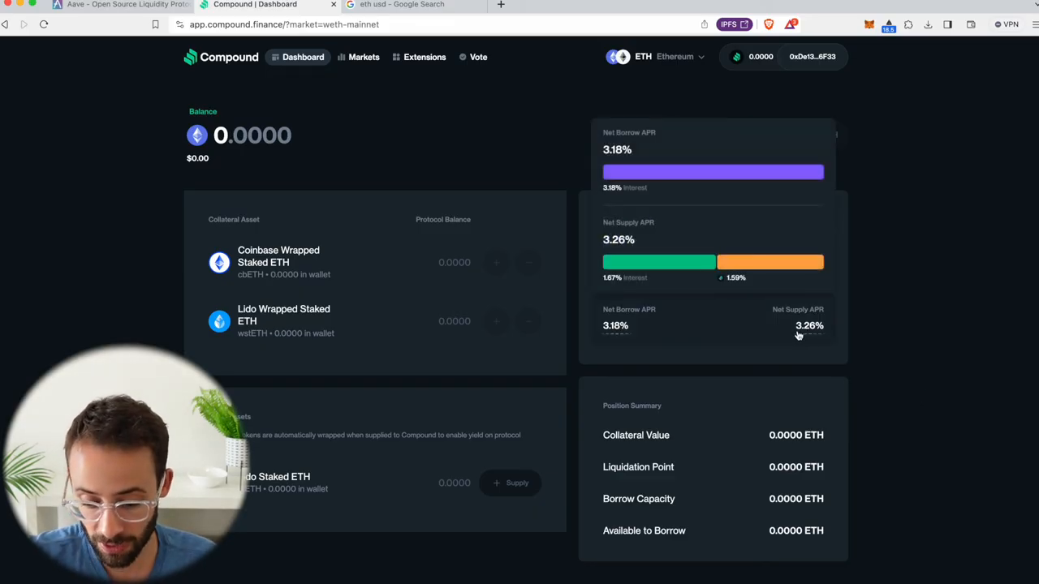
mouse_move(834, 334)
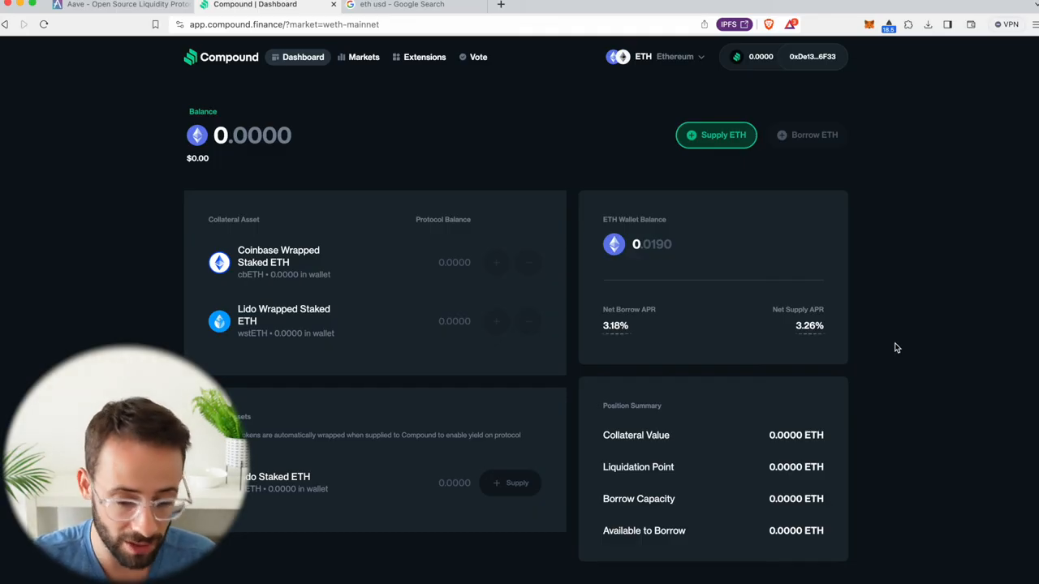
click(674, 55)
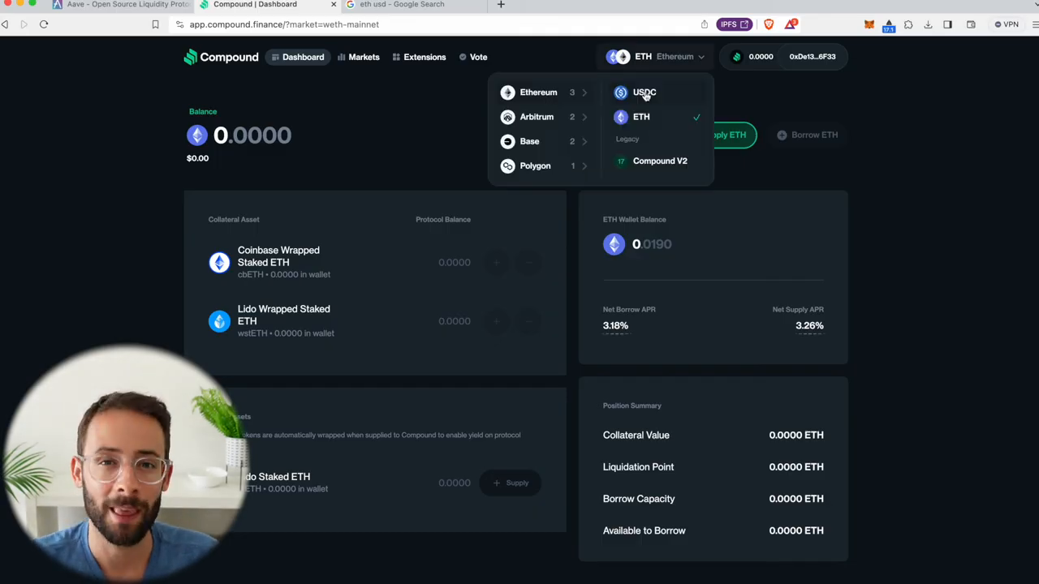